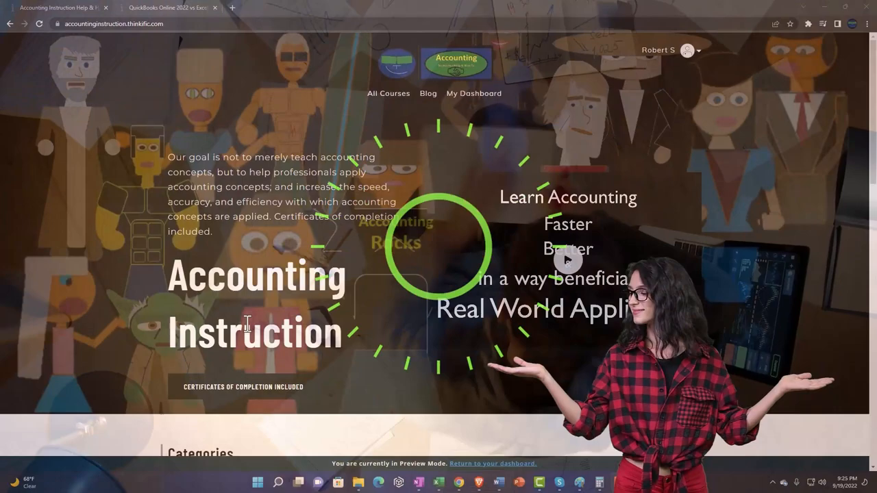
Open the QuickBooks Online 2022 course and select its first lesson.
{"action": "scroll", "scroll_direction": "down", "scroll_amount": 3}
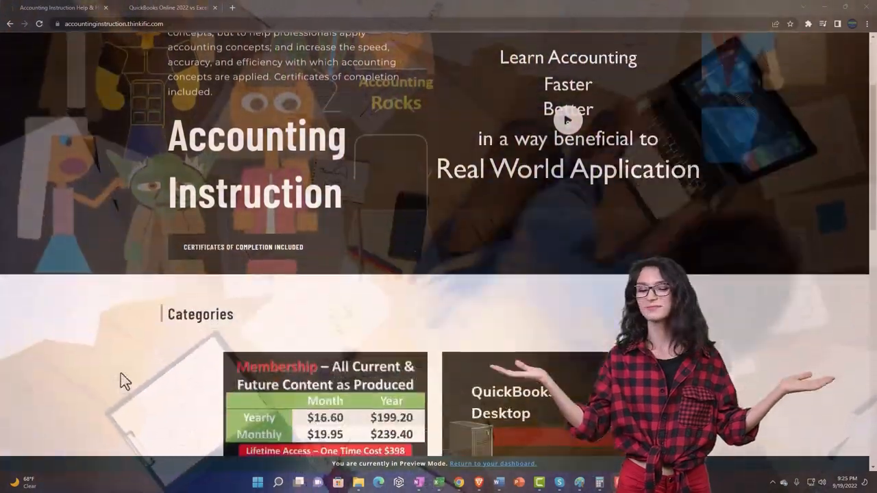
{"action": "scroll", "scroll_direction": "down", "scroll_amount": 3}
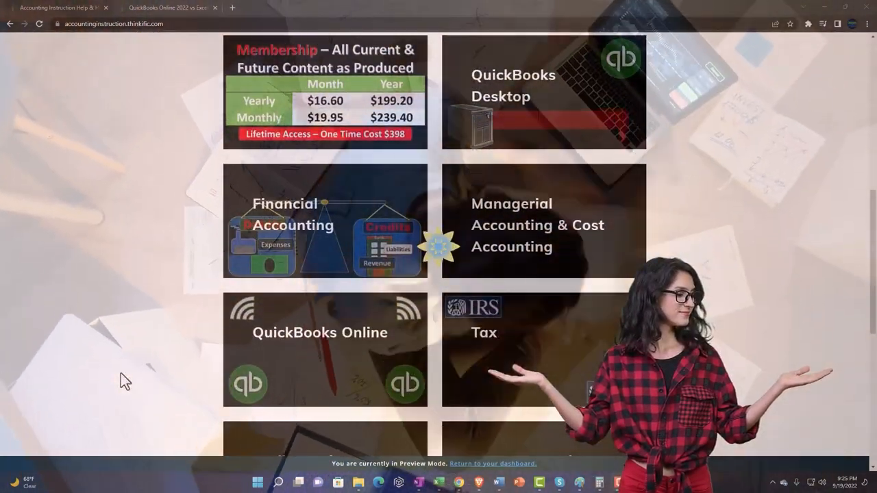
{"action": "scroll", "scroll_direction": "down", "scroll_amount": 3}
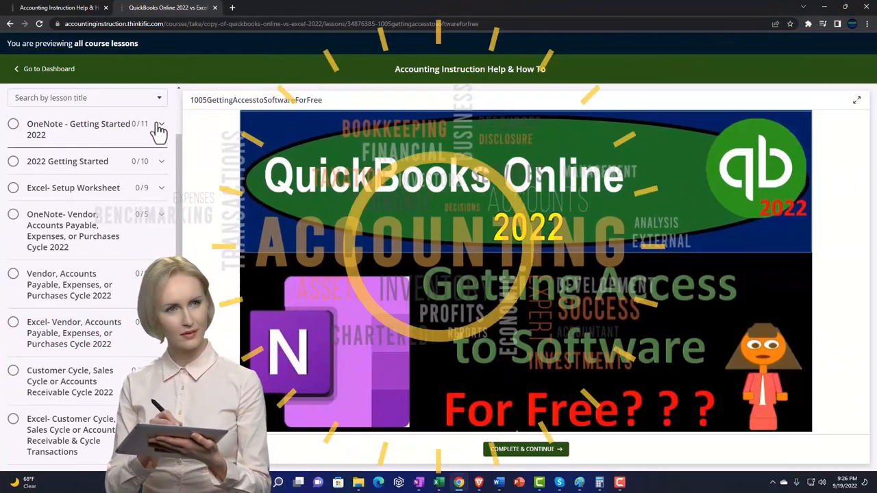
{"action": "left_click", "coordinate": [158, 129]}
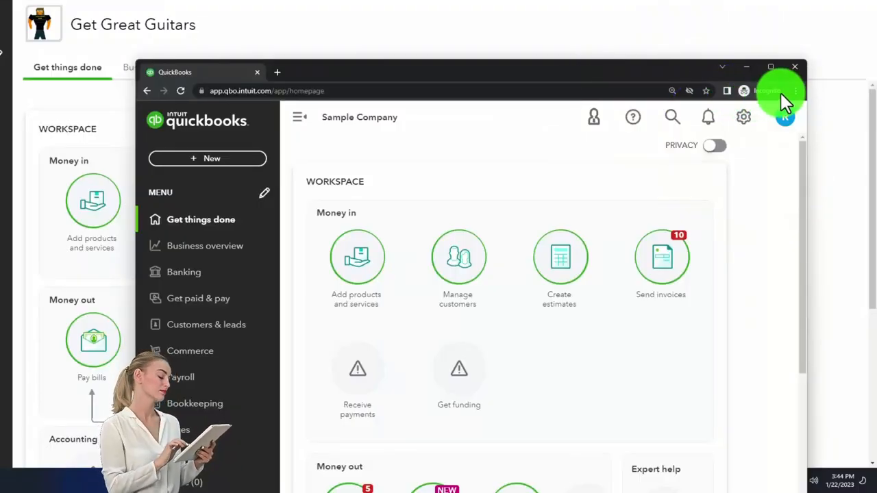
Minimize the Sample Company window so the Get Great Guitars dashboard shows alone.
{"action": "left_click", "coordinate": [794, 90]}
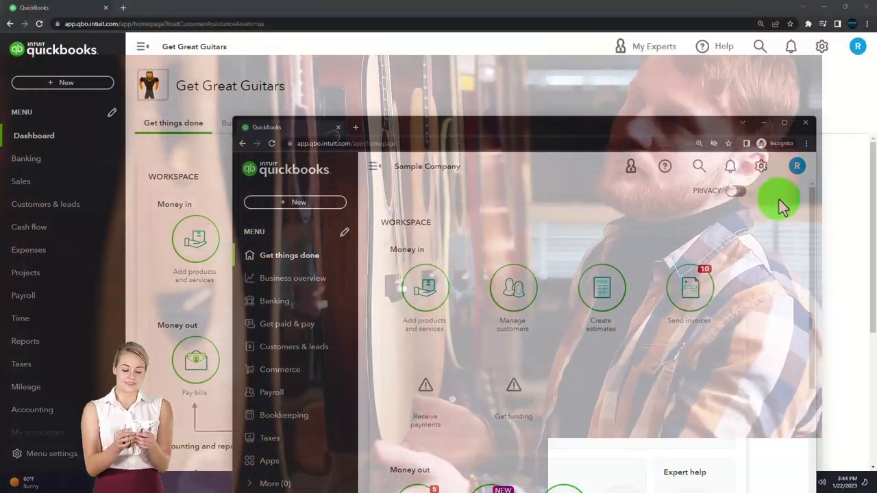
{"action": "left_click", "coordinate": [761, 166]}
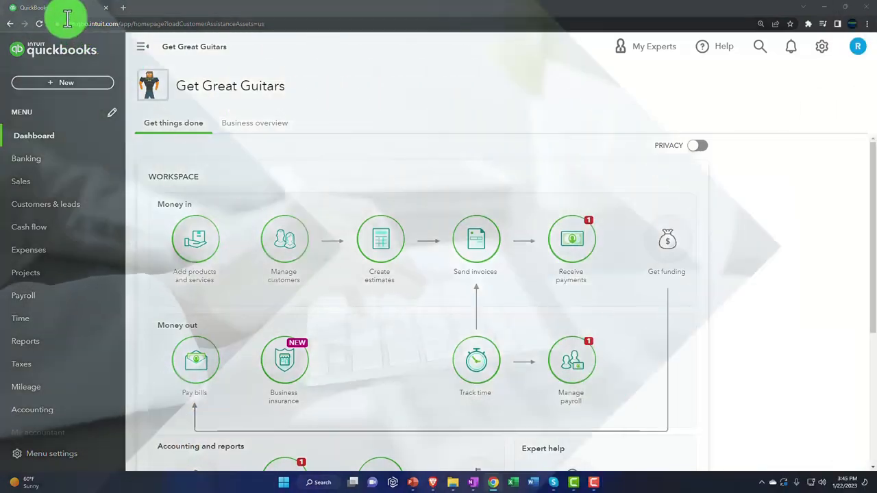
Duplicate the company page and open the Balance Sheet report from Reports.
{"action": "right_click", "coordinate": [65, 8]}
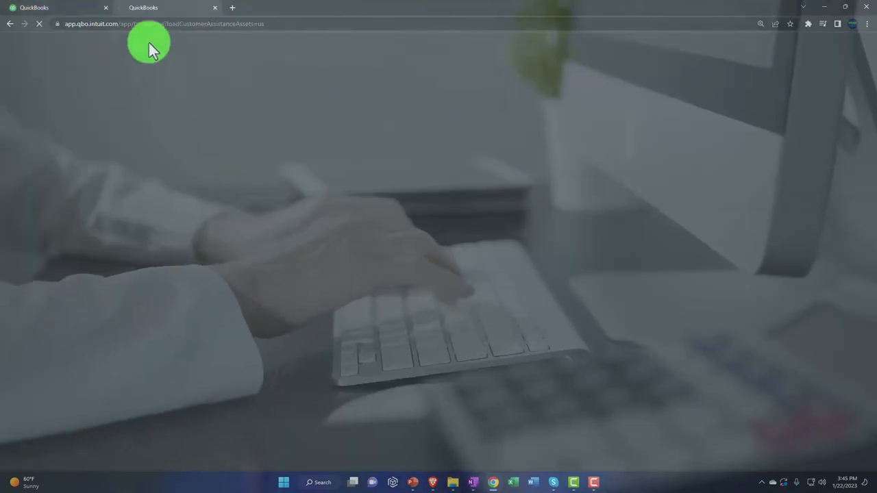
{"action": "right_click", "coordinate": [142, 8]}
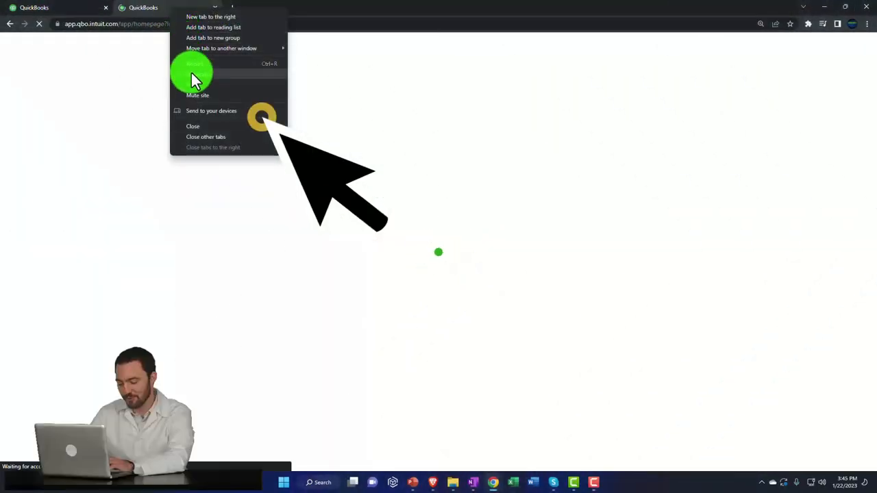
{"action": "left_click", "coordinate": [192, 74]}
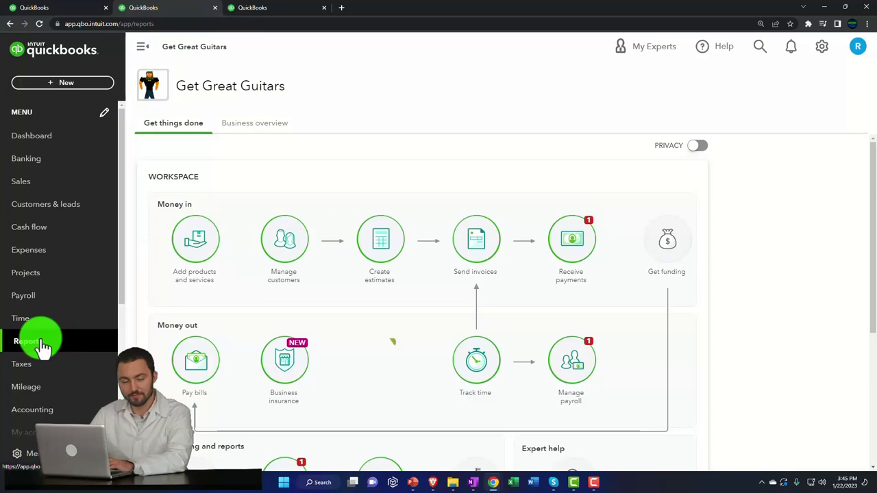
{"action": "left_click", "coordinate": [28, 342]}
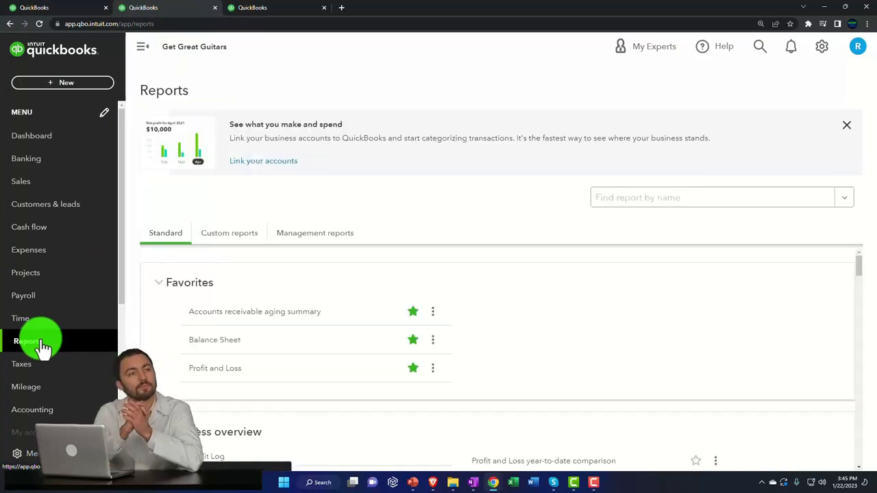
{"action": "left_click", "coordinate": [214, 340]}
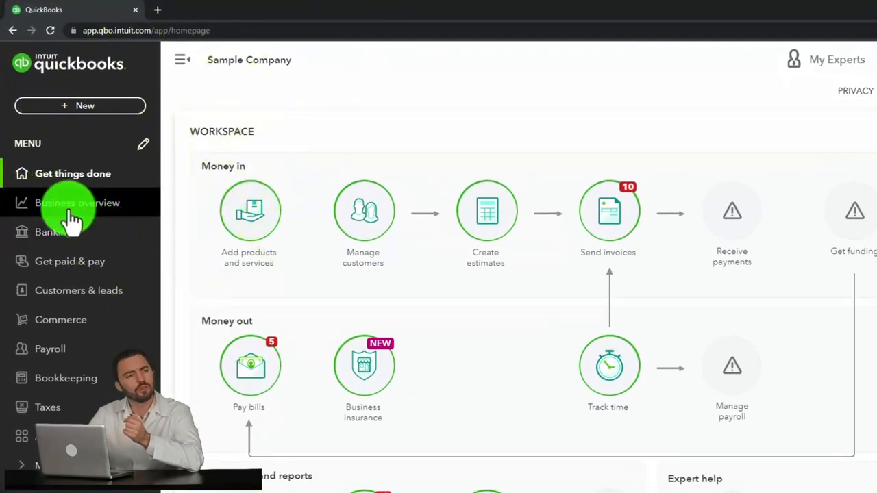
{"action": "left_click", "coordinate": [77, 202]}
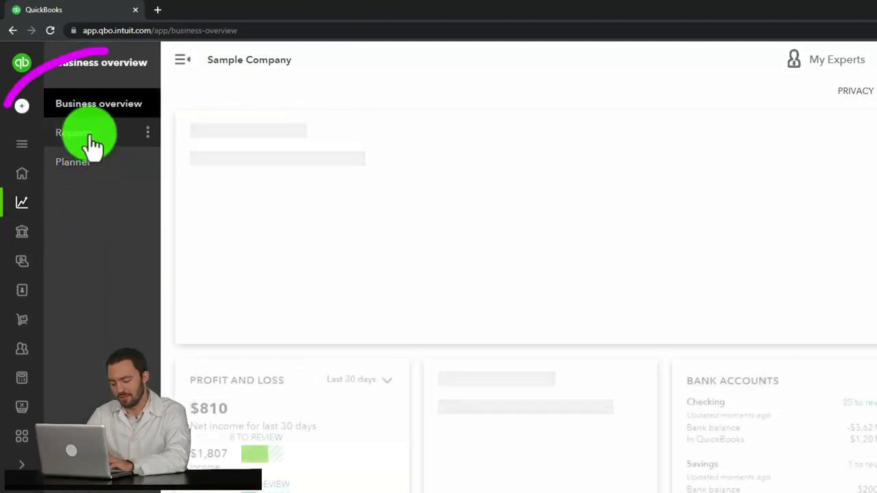
{"action": "left_click", "coordinate": [69, 132]}
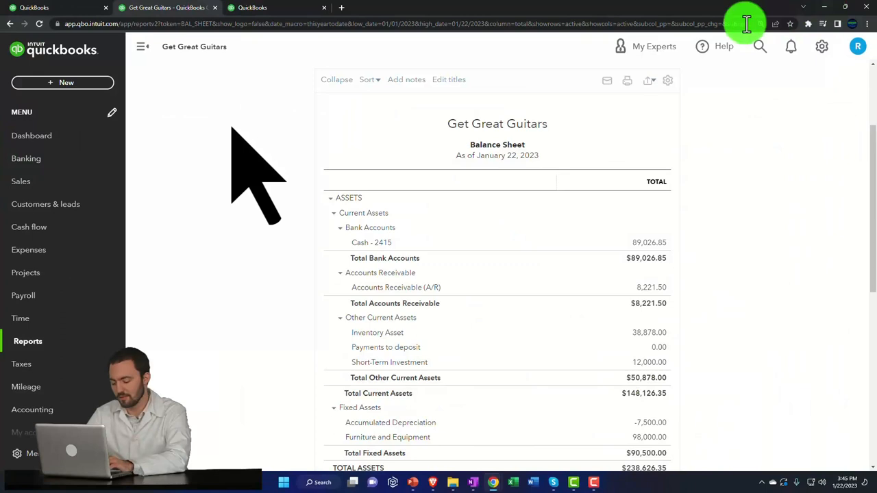
In the other Get Great Guitars page, open the Profit and Loss report.
{"action": "left_click", "coordinate": [274, 8]}
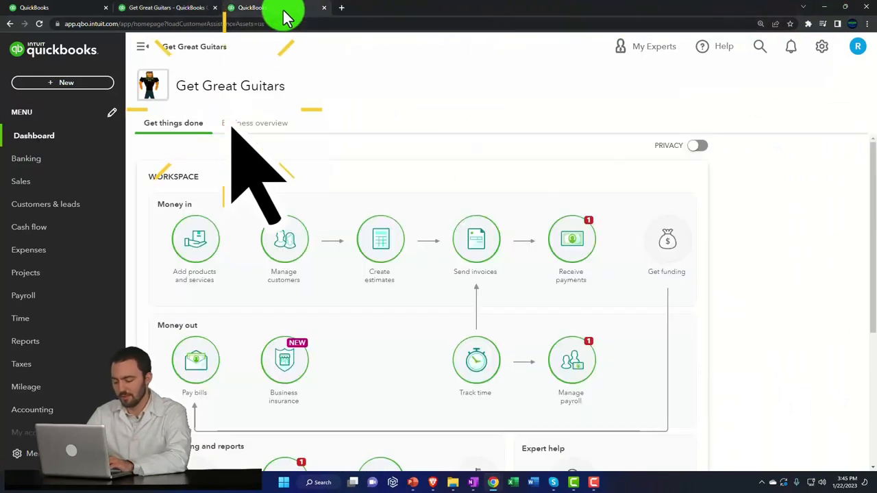
{"action": "left_click", "coordinate": [26, 341]}
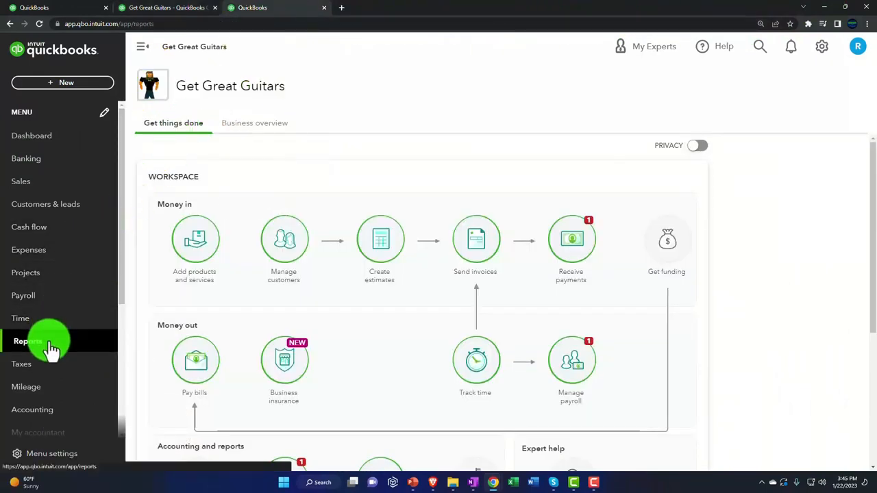
{"action": "left_click", "coordinate": [27, 341]}
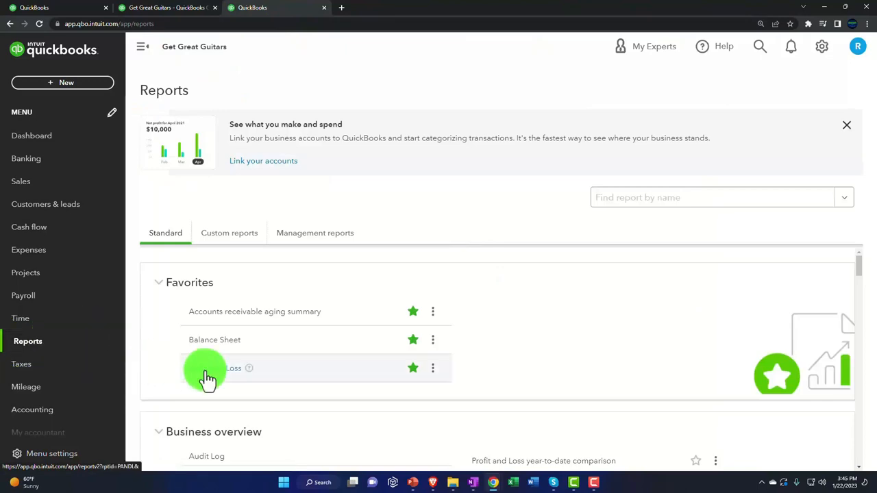
{"action": "left_click", "coordinate": [219, 367]}
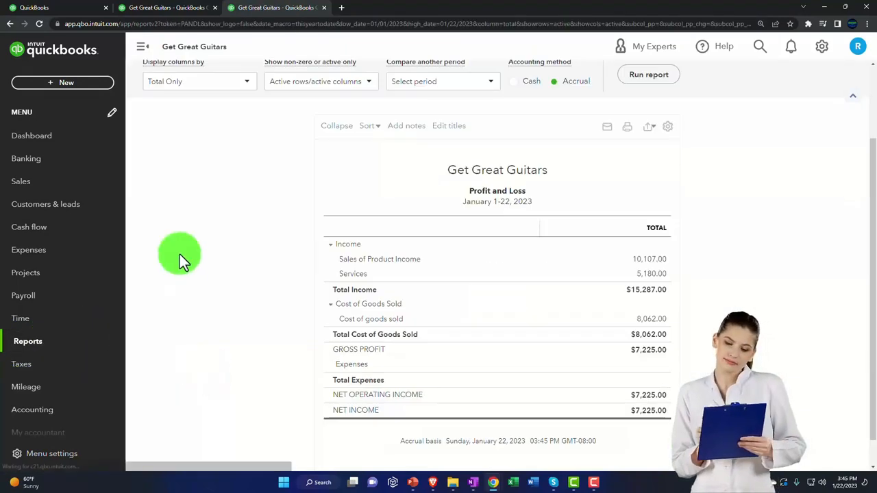
Rerun the Profit and Loss through 02/28/2023 with columns displayed by month.
{"action": "left_click", "coordinate": [142, 47]}
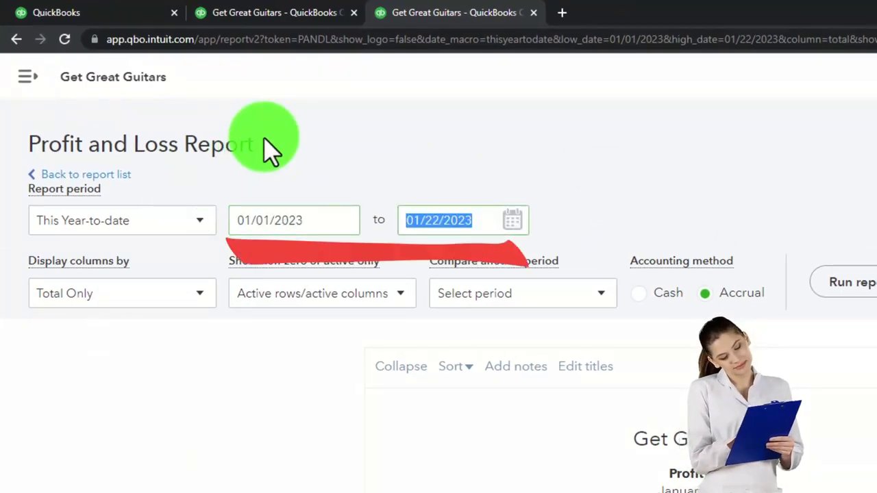
{"action": "type", "text": "028"}
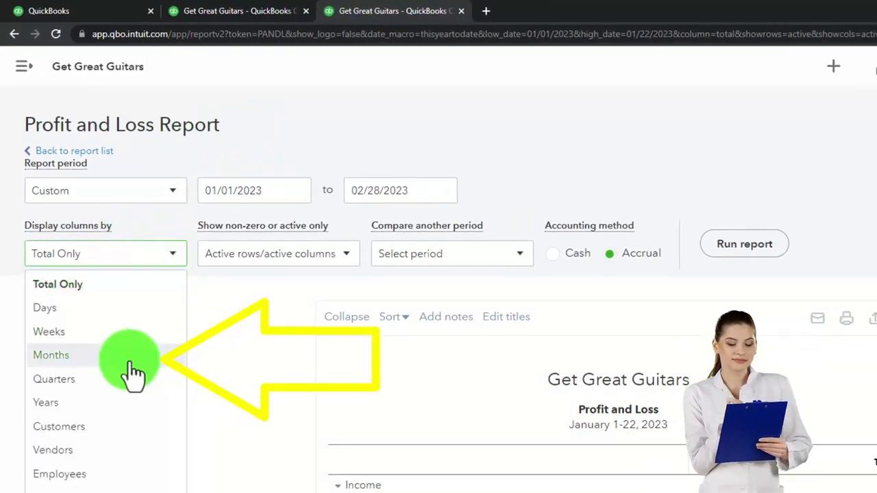
{"action": "left_click", "coordinate": [51, 355]}
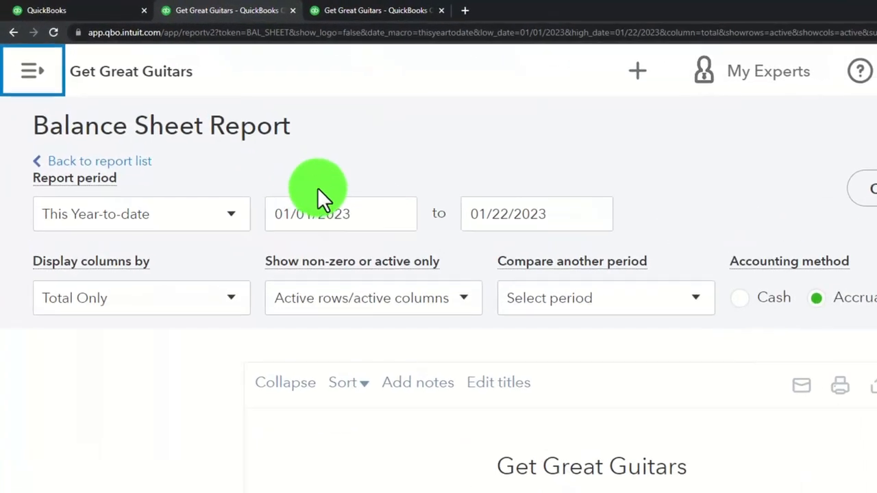
Rerun the Balance Sheet as of February 28, 2023.
{"action": "left_click", "coordinate": [340, 213]}
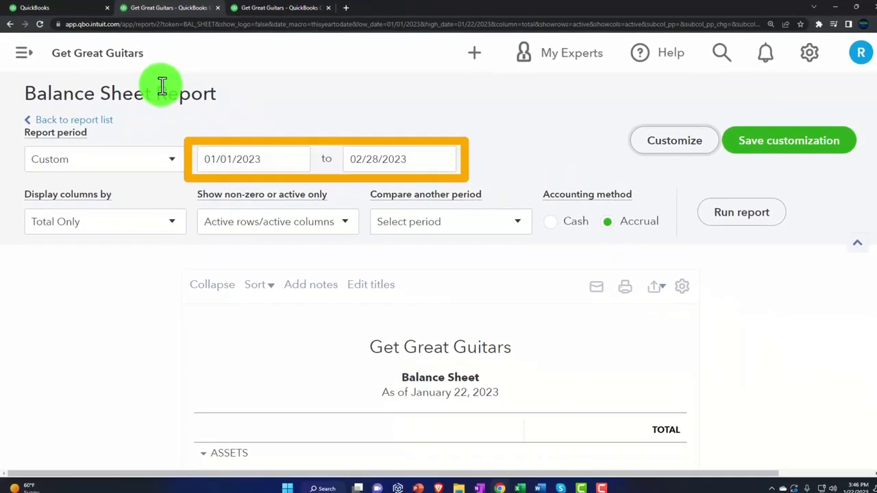
{"action": "left_click", "coordinate": [741, 211]}
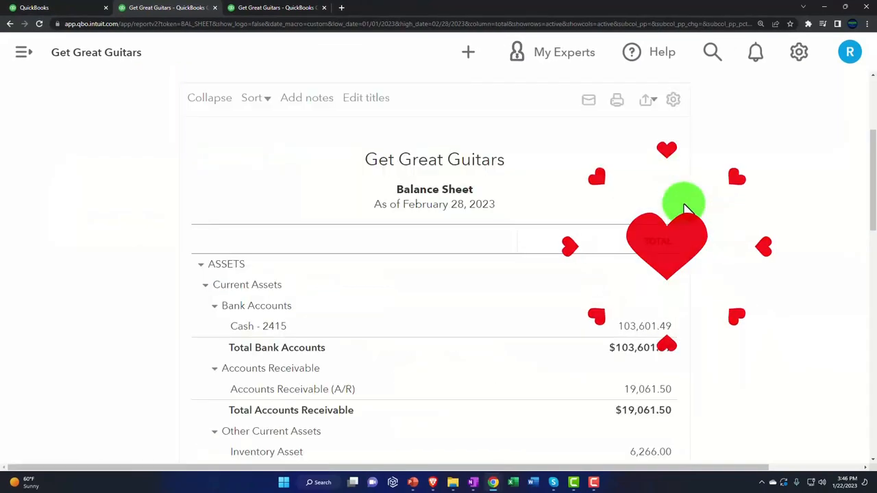
{"action": "scroll", "scroll_direction": "down", "scroll_amount": 3}
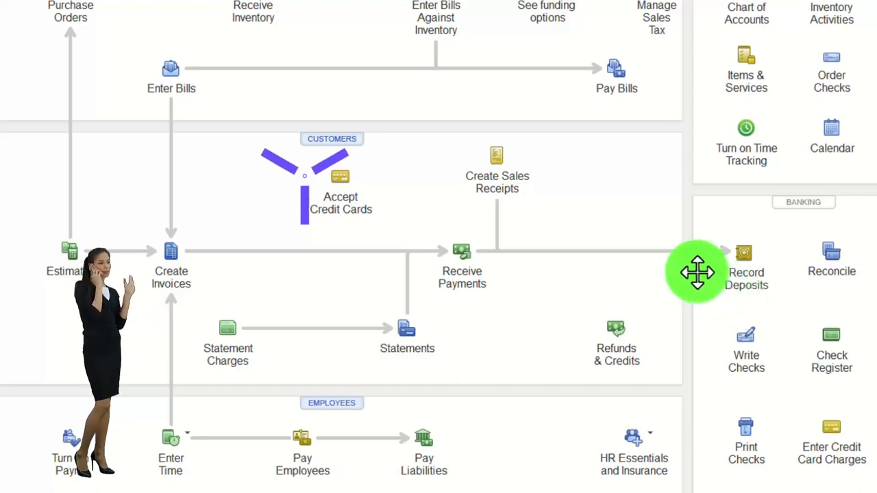
{"action": "mouse_move", "coordinate": [537, 162]}
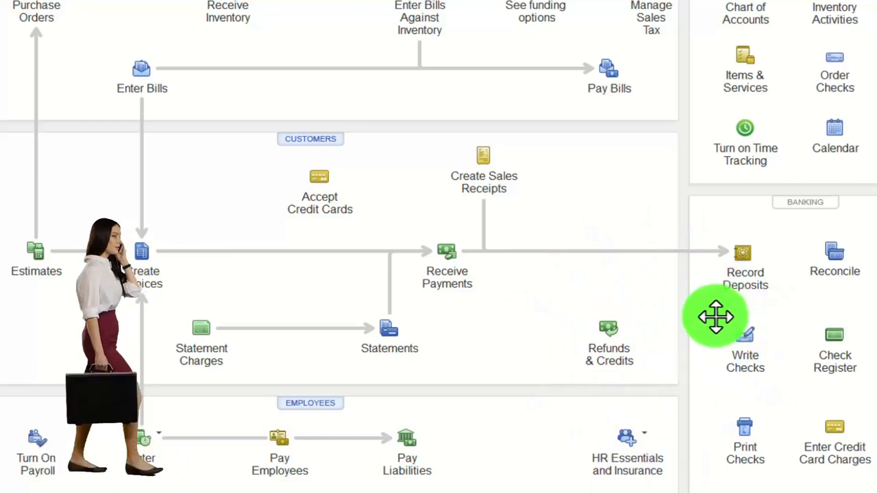
{"action": "mouse_move", "coordinate": [491, 286]}
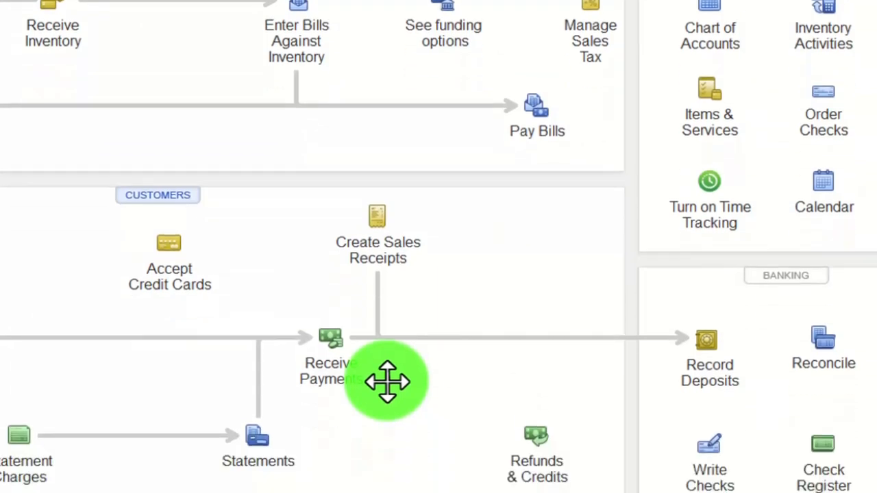
{"action": "scroll", "scroll_direction": "down", "scroll_amount": 3}
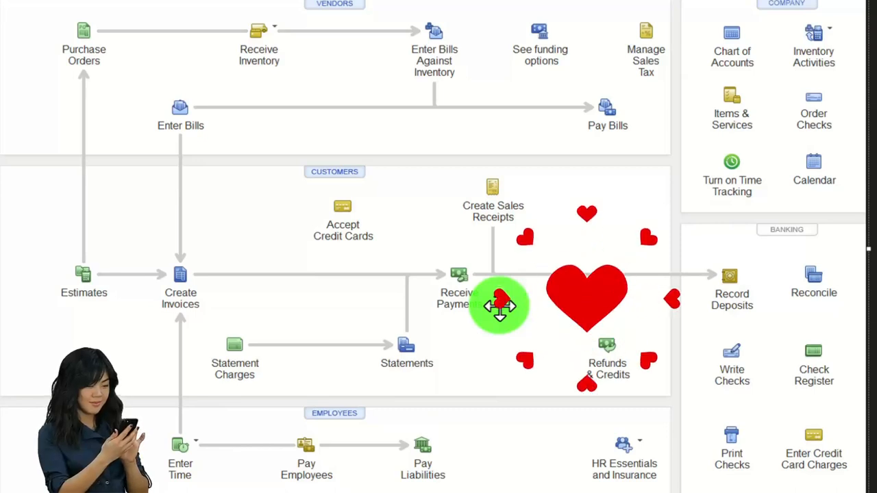
{"action": "mouse_move", "coordinate": [326, 326]}
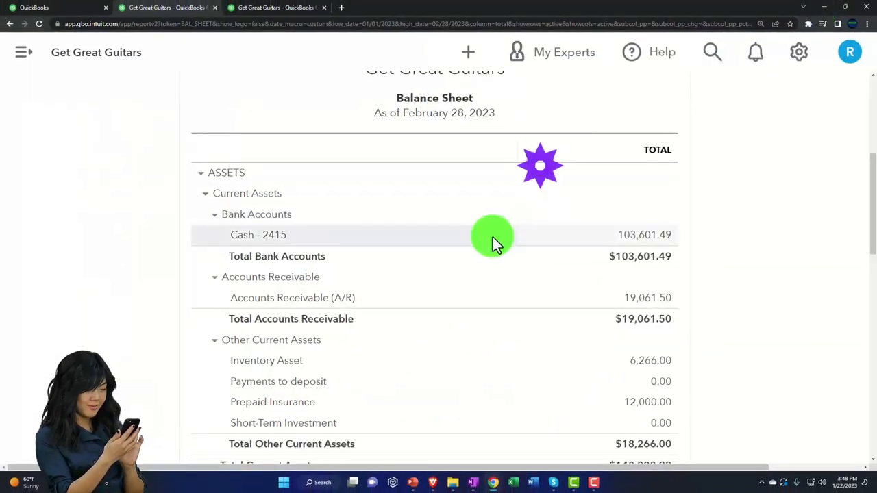
Review the Balance Sheet's receivables and payables, then view the Jan–Feb 2023 Profit and Loss.
{"action": "scroll", "scroll_direction": "down", "scroll_amount": 3}
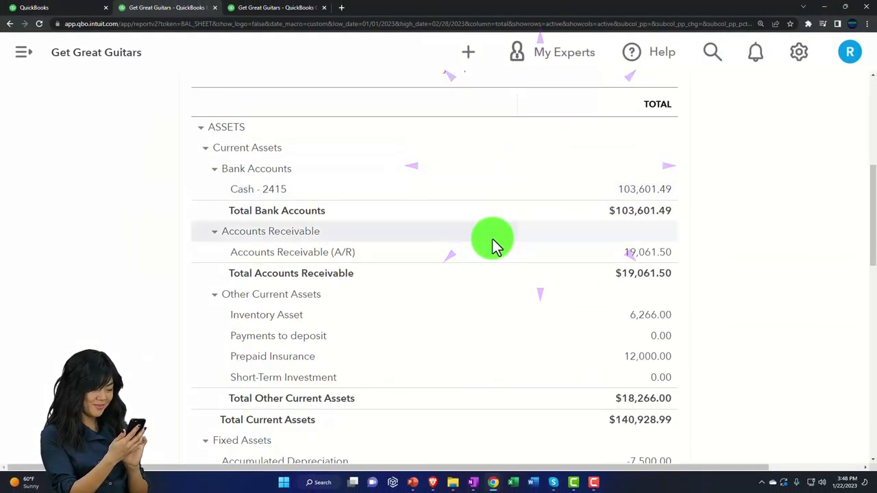
{"action": "scroll", "scroll_direction": "down", "scroll_amount": 3}
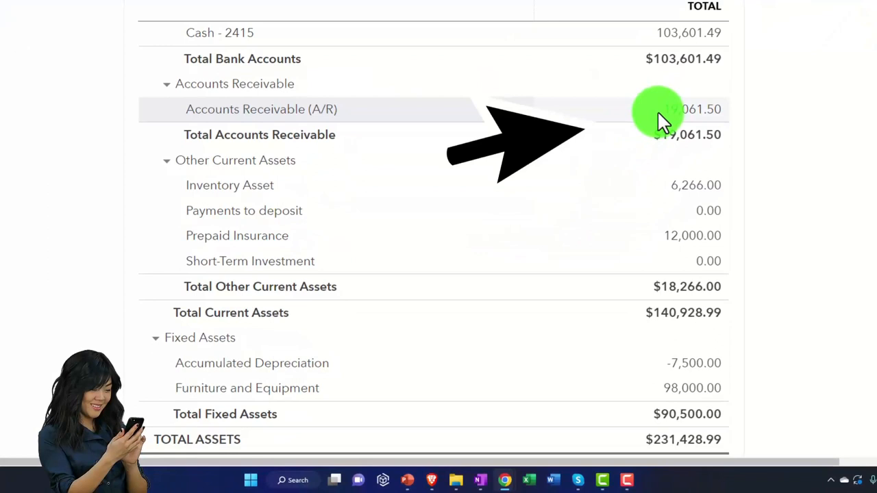
{"action": "left_click", "coordinate": [658, 109]}
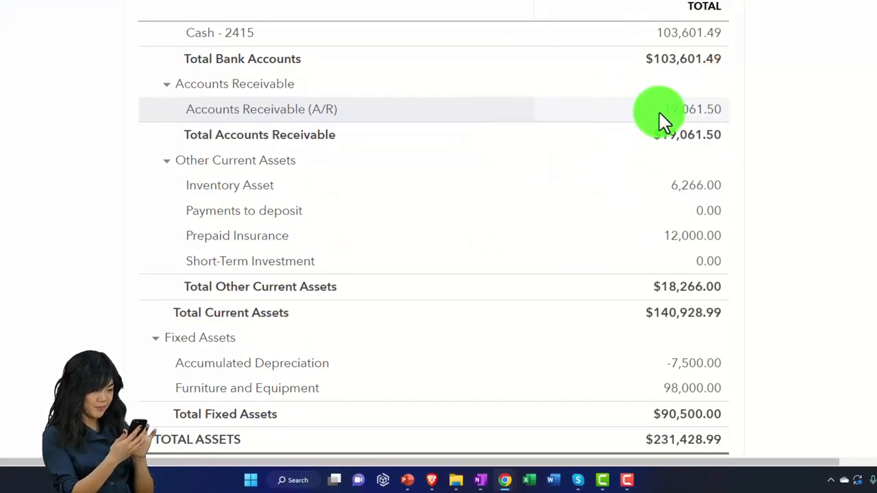
{"action": "scroll", "scroll_direction": "down", "scroll_amount": 3}
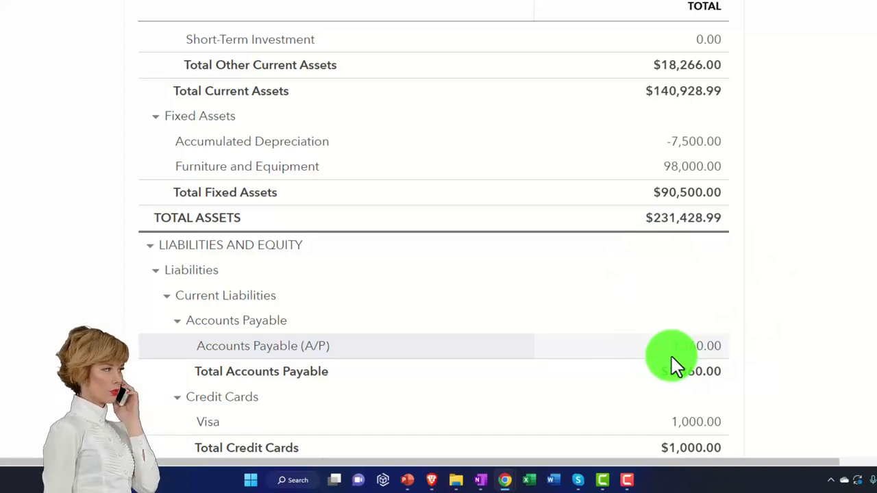
{"action": "scroll", "scroll_direction": "up", "scroll_amount": 3}
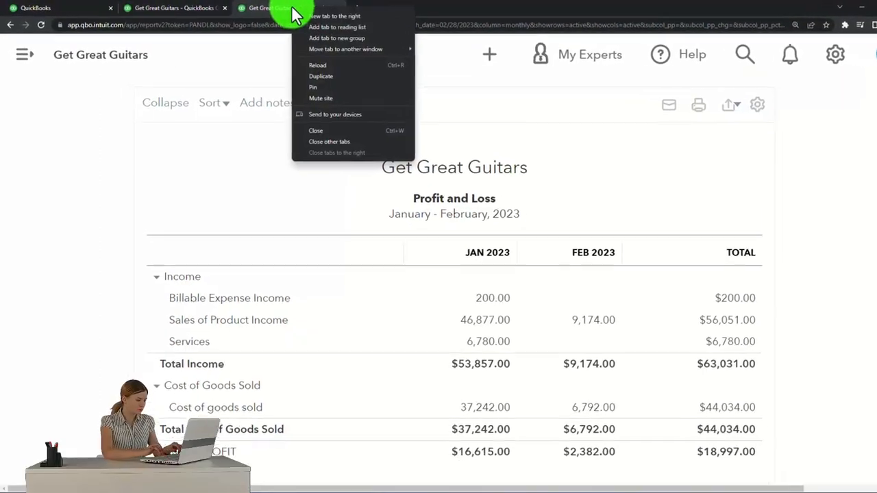
Duplicate the report page and scroll Reports to the Who owes you section.
{"action": "left_click", "coordinate": [320, 77]}
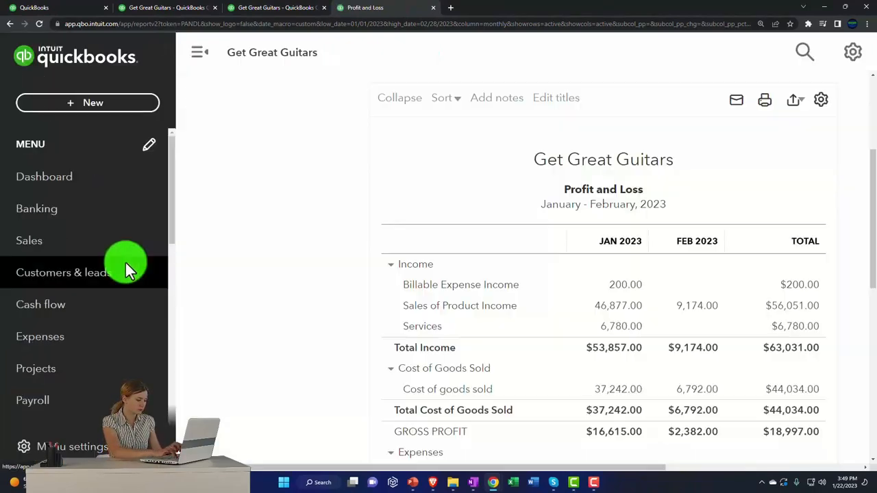
{"action": "left_click", "coordinate": [49, 353]}
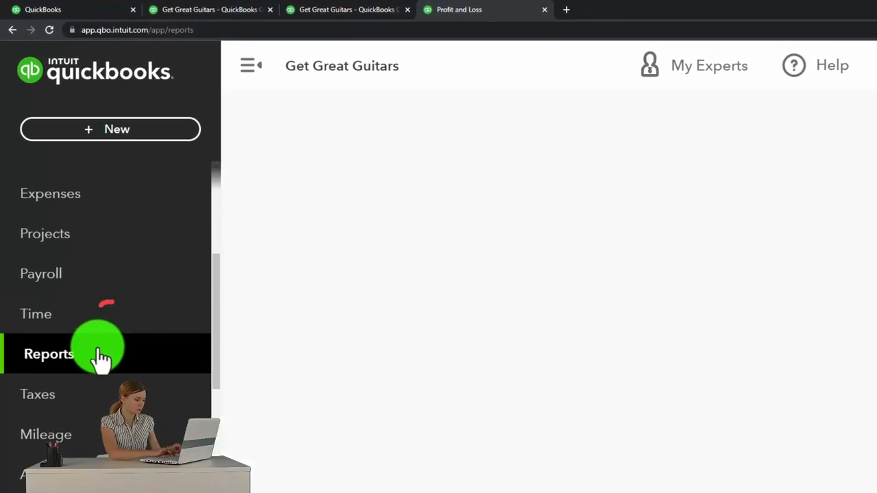
{"action": "left_click", "coordinate": [49, 354]}
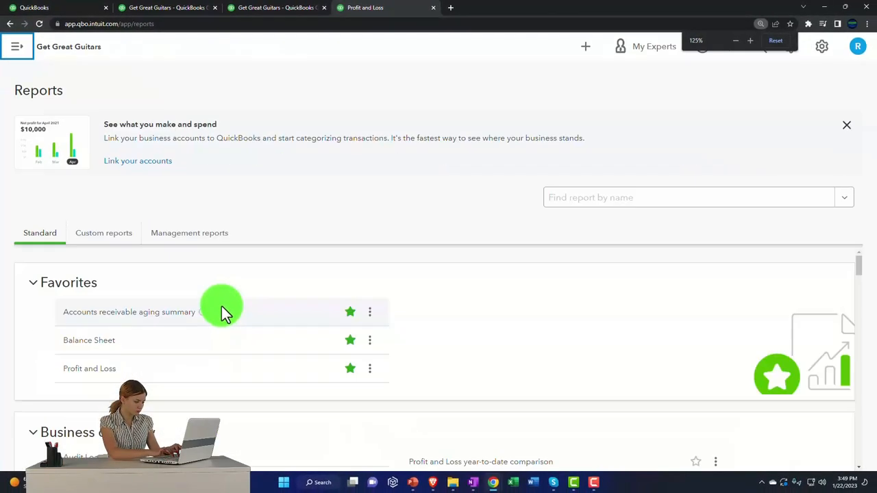
{"action": "scroll", "scroll_direction": "down", "scroll_amount": 3}
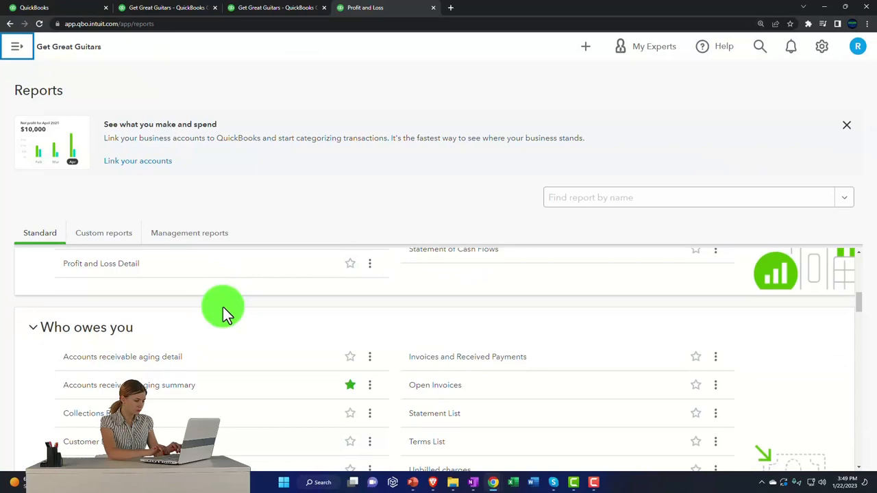
{"action": "scroll", "scroll_direction": "down", "scroll_amount": 3}
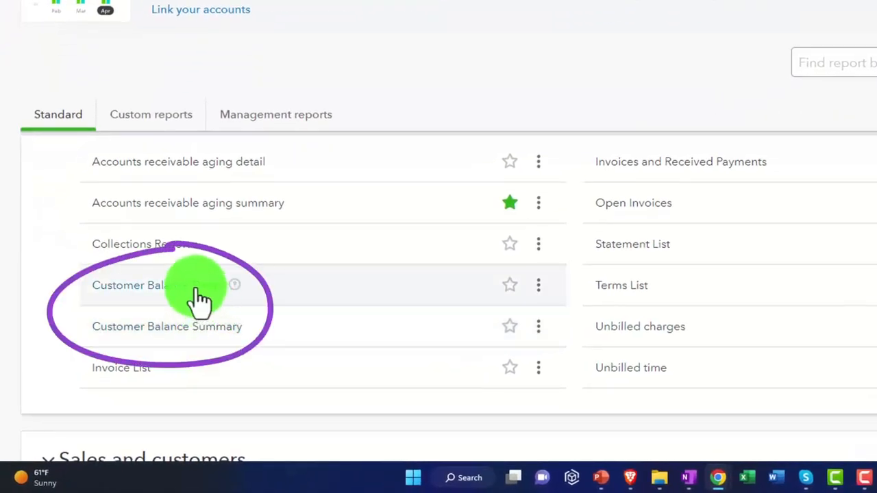
Open the Customer Balance Detail report showing Anderson Guitars' -300.00 payment.
{"action": "left_click", "coordinate": [128, 285]}
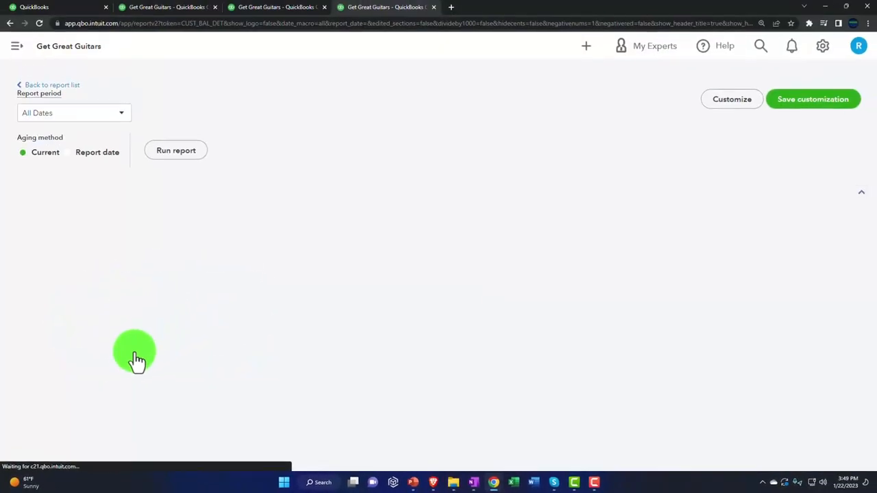
{"action": "left_click", "coordinate": [176, 149]}
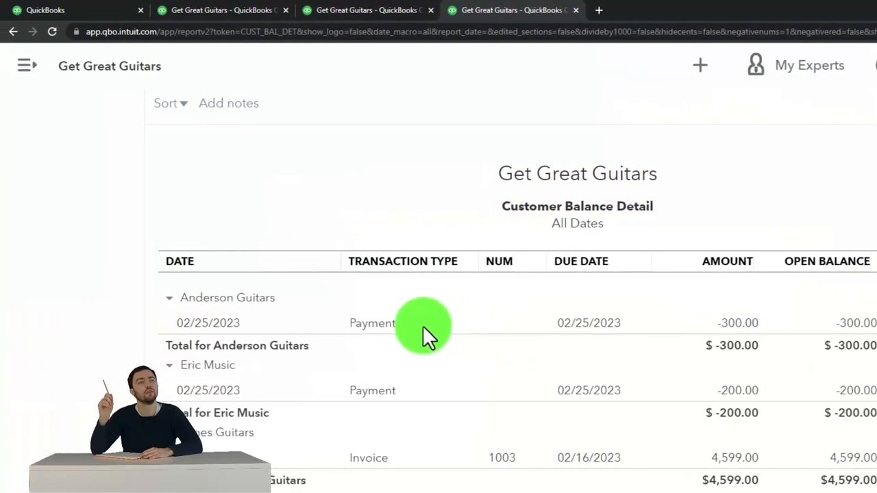
{"action": "mouse_move", "coordinate": [737, 329]}
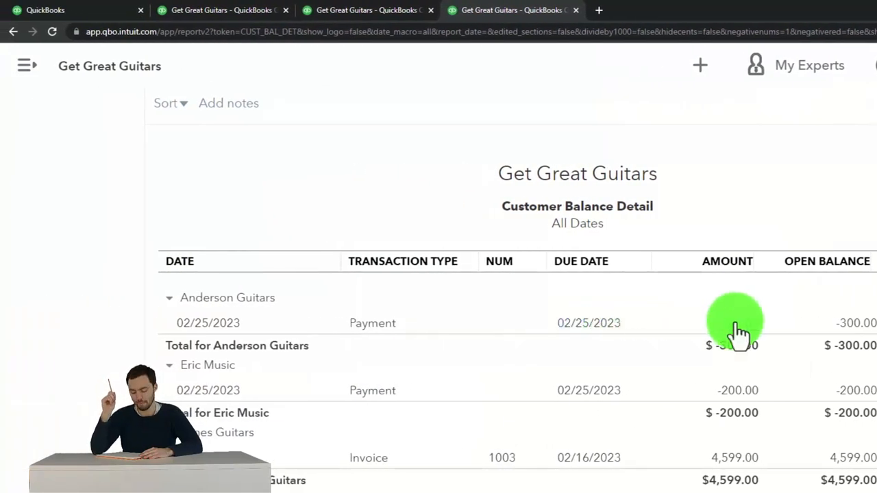
{"action": "scroll", "scroll_direction": "down", "scroll_amount": 3}
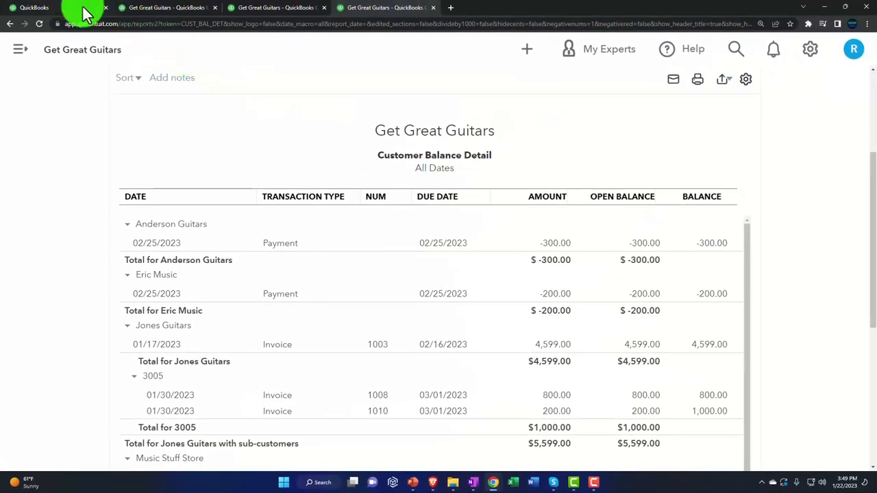
Open Anderson Guitars' transaction list from Sales > Customers, showing the unapplied $300 payment.
{"action": "left_click", "coordinate": [52, 8]}
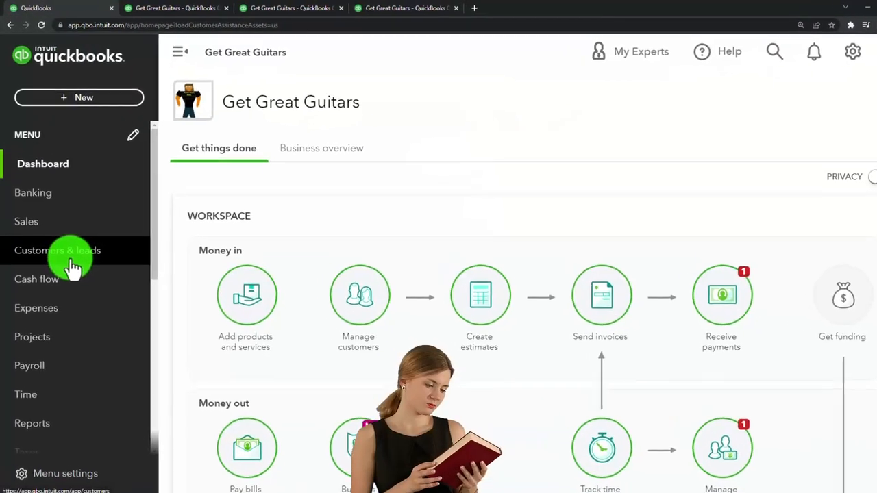
{"action": "left_click", "coordinate": [58, 249]}
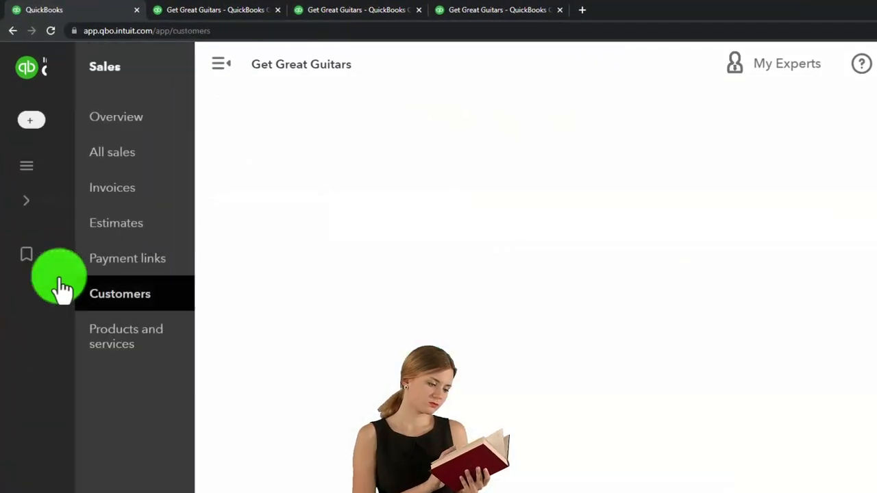
{"action": "left_click", "coordinate": [121, 293]}
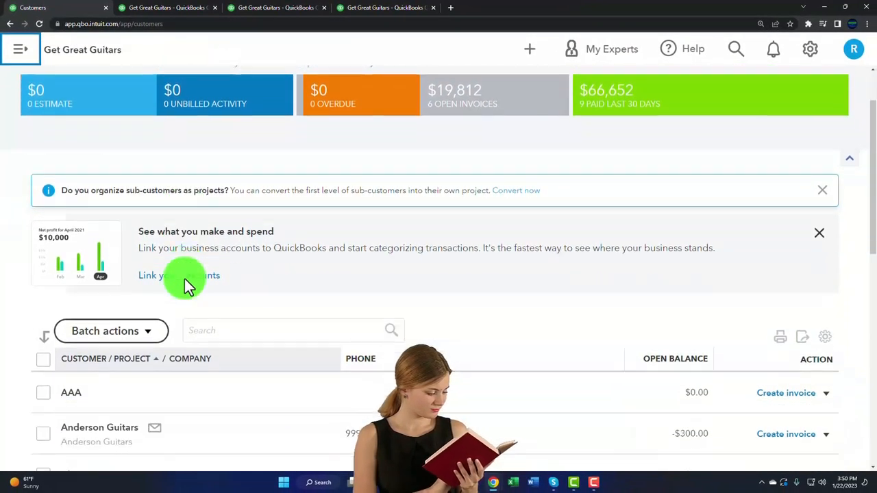
{"action": "scroll", "scroll_direction": "down", "scroll_amount": 3}
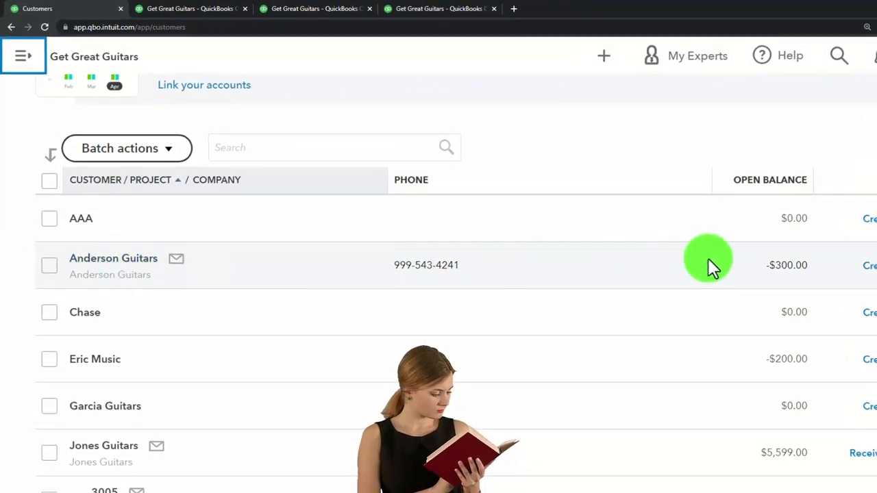
{"action": "left_click", "coordinate": [112, 257]}
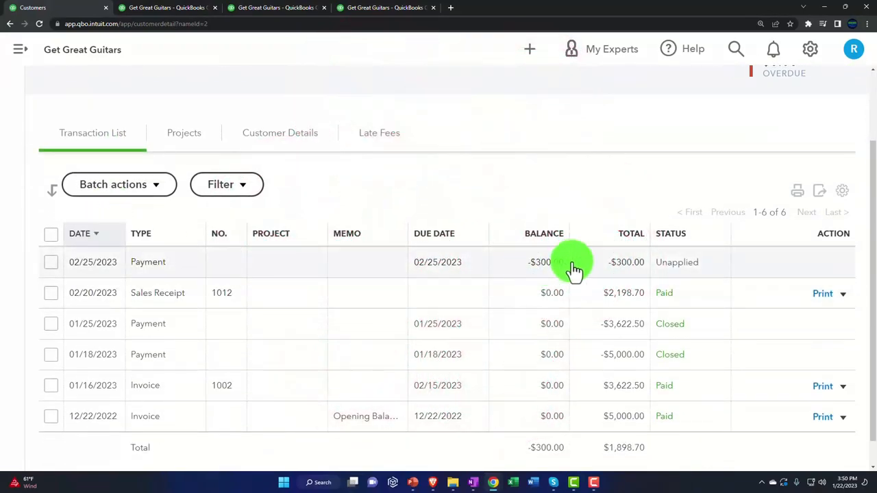
{"action": "mouse_move", "coordinate": [642, 271]}
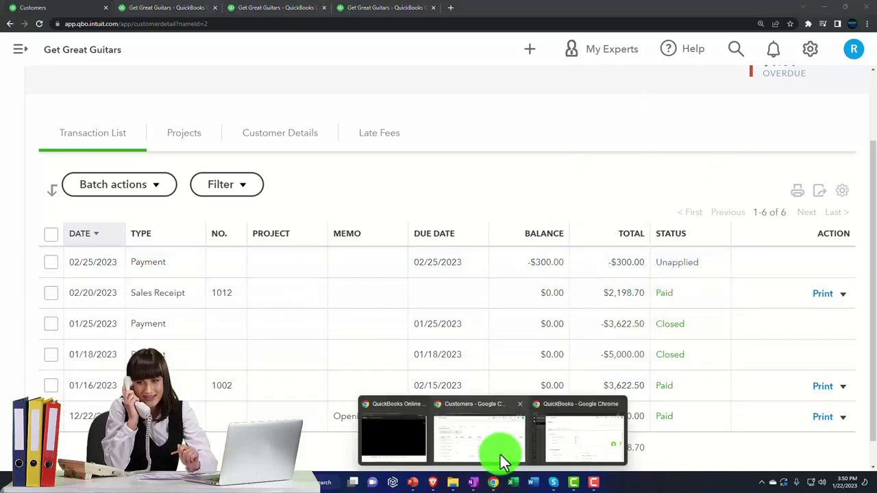
Compare with the Sample Company customer list, then bring up the new-transaction choices.
{"action": "left_click", "coordinate": [479, 438]}
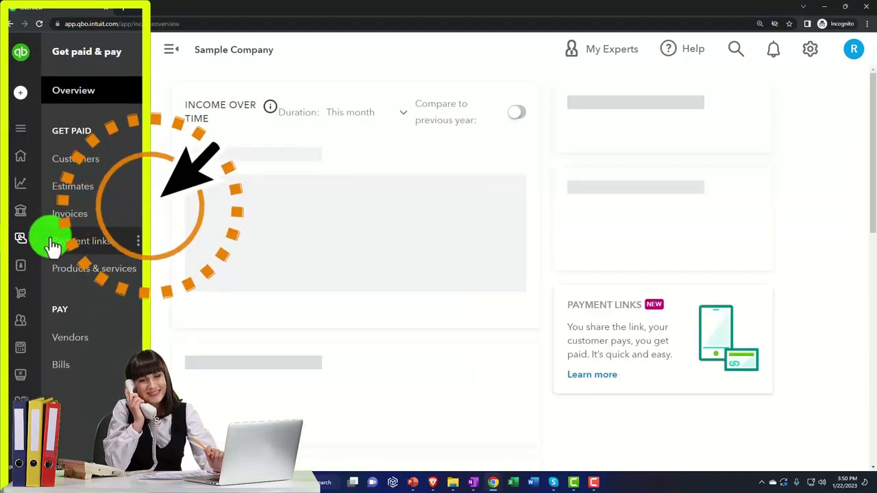
{"action": "left_click", "coordinate": [75, 159]}
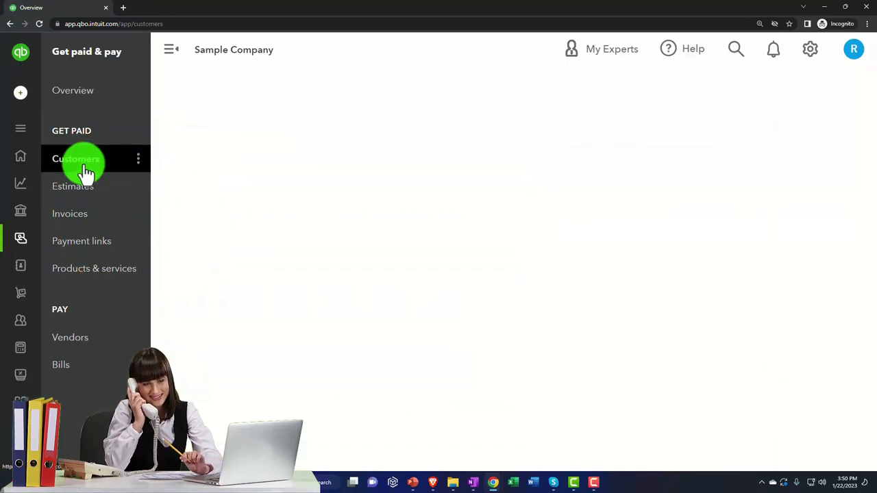
{"action": "left_click", "coordinate": [76, 159]}
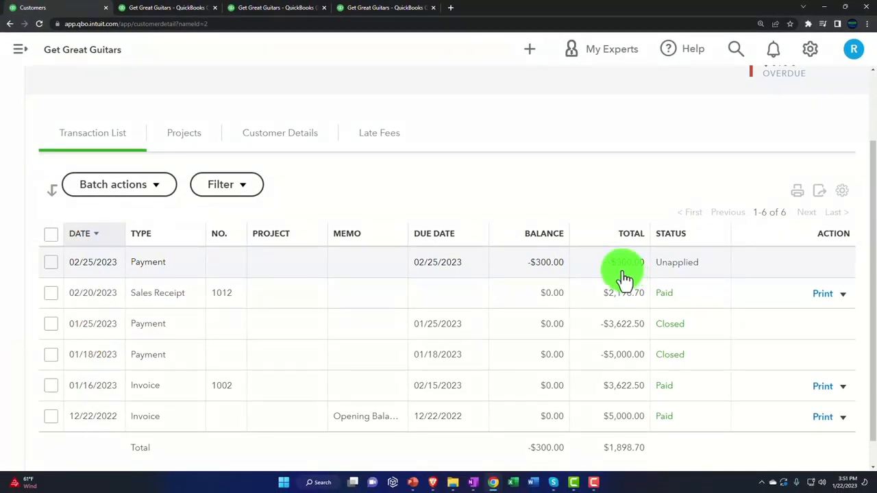
{"action": "left_click", "coordinate": [529, 50]}
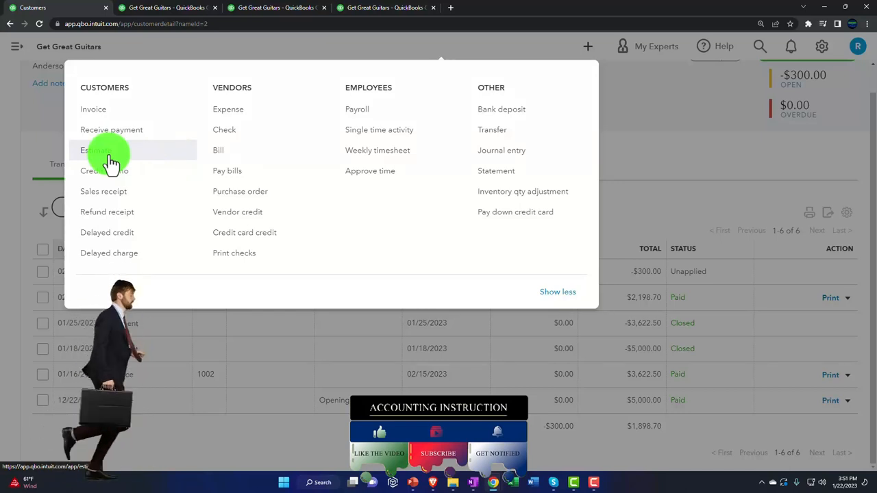
Start Estimate #1001 for Anderson Guitars dated 02/25/2023.
{"action": "left_click", "coordinate": [93, 149]}
{"action": "type", "text": "an"}
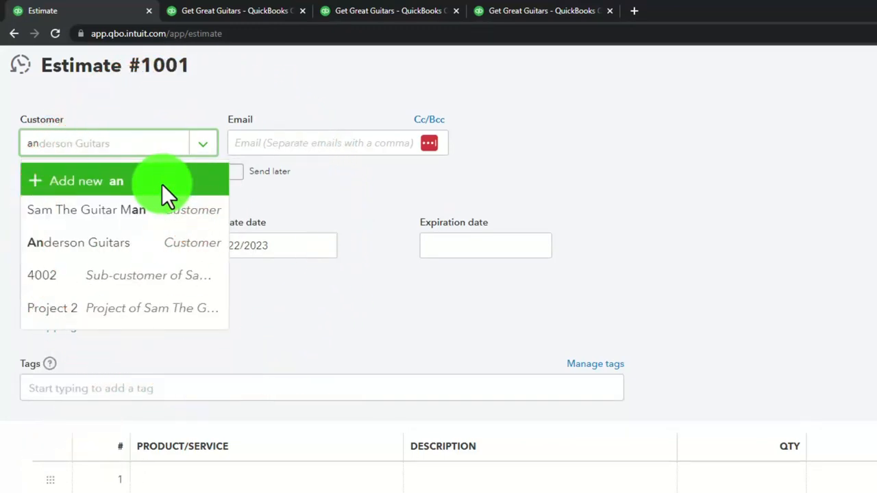
{"action": "left_click", "coordinate": [78, 242]}
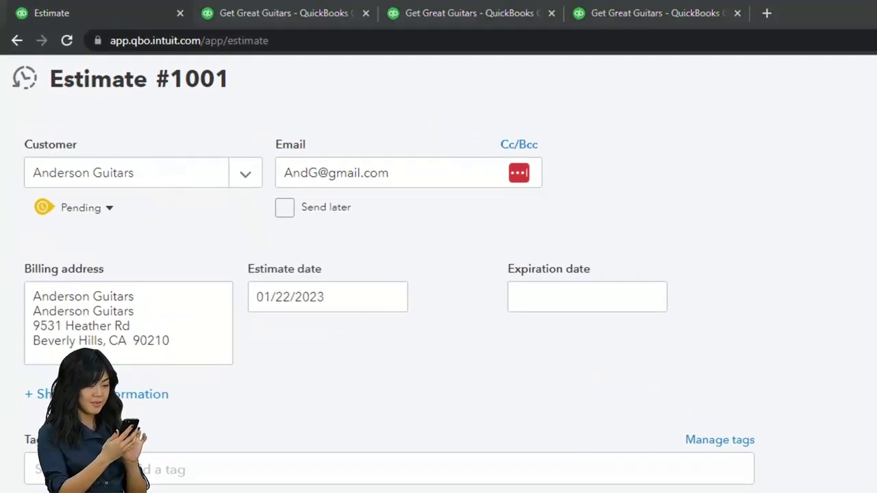
{"action": "left_click", "coordinate": [326, 296]}
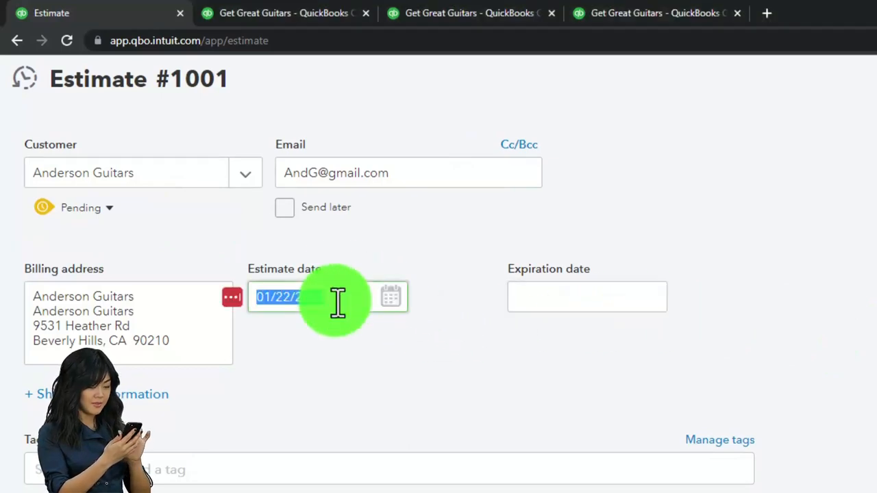
{"action": "type", "text": "02252"}
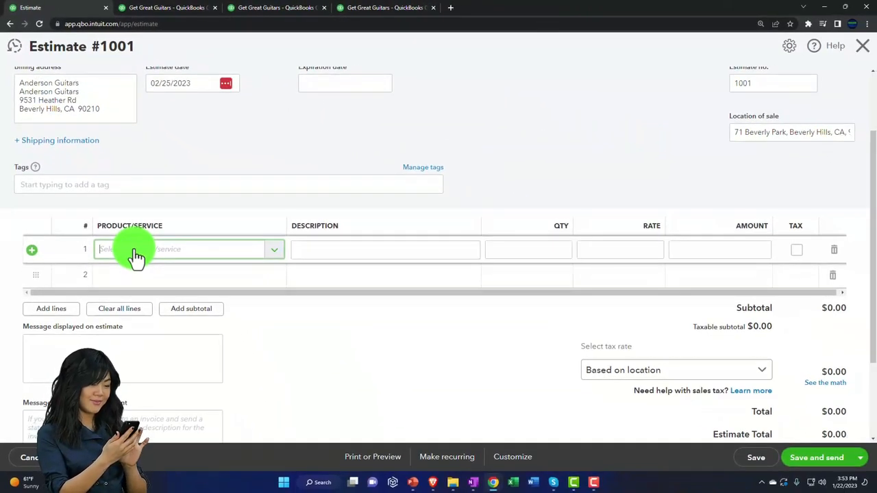
Add lines EPSH qty 2 at 400 and ELP qty 1 at 500, subtotal $1,300.
{"action": "type", "text": "EPSH"}
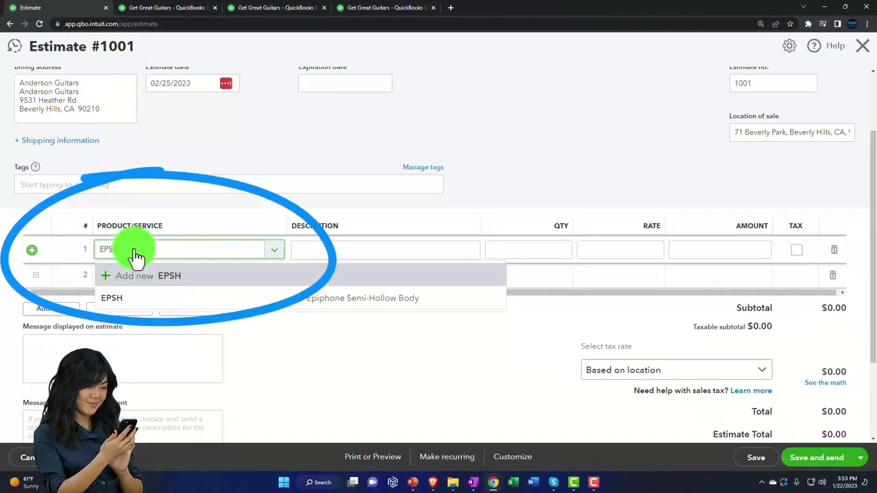
{"action": "left_click", "coordinate": [113, 297]}
{"action": "type", "text": "2"}
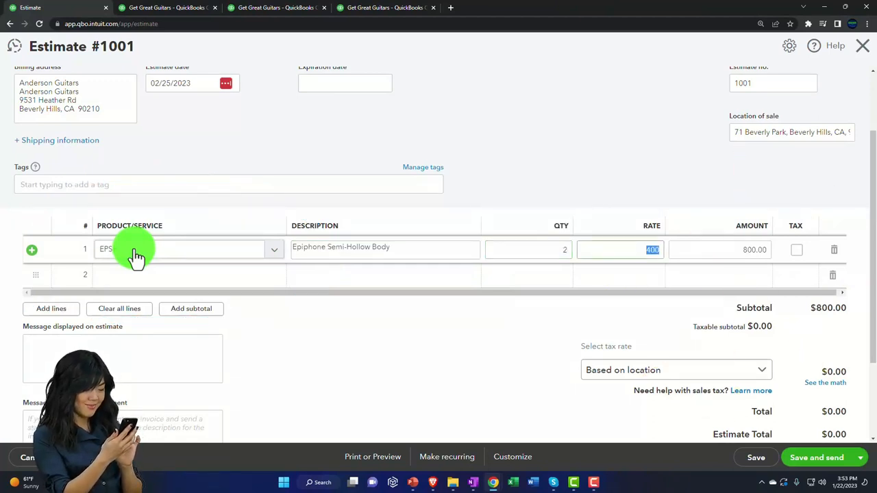
{"action": "type", "text": "Z"}
{"action": "left_click", "coordinate": [189, 274]}
{"action": "type", "text": "ELP"}
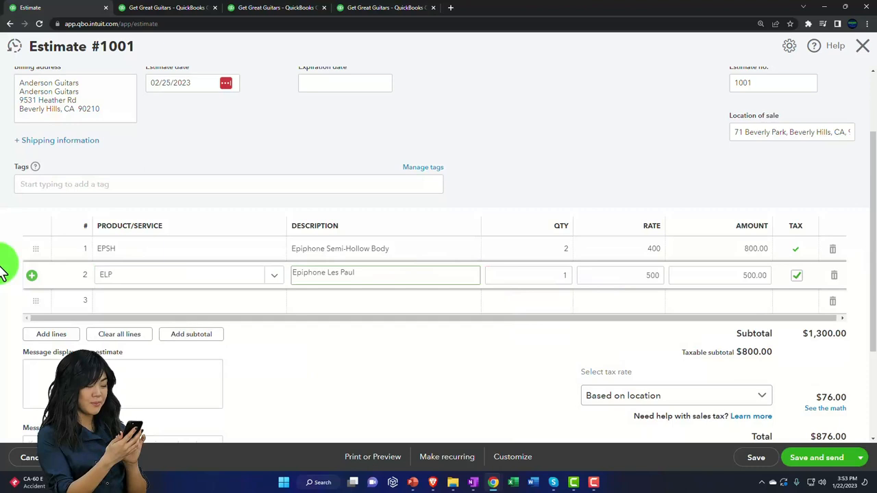
{"action": "left_click", "coordinate": [528, 274]}
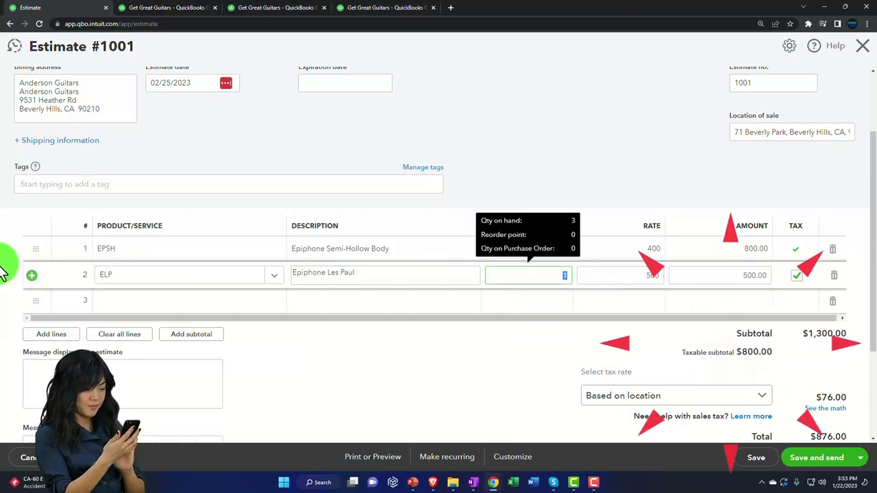
{"action": "type", "text": "1"}
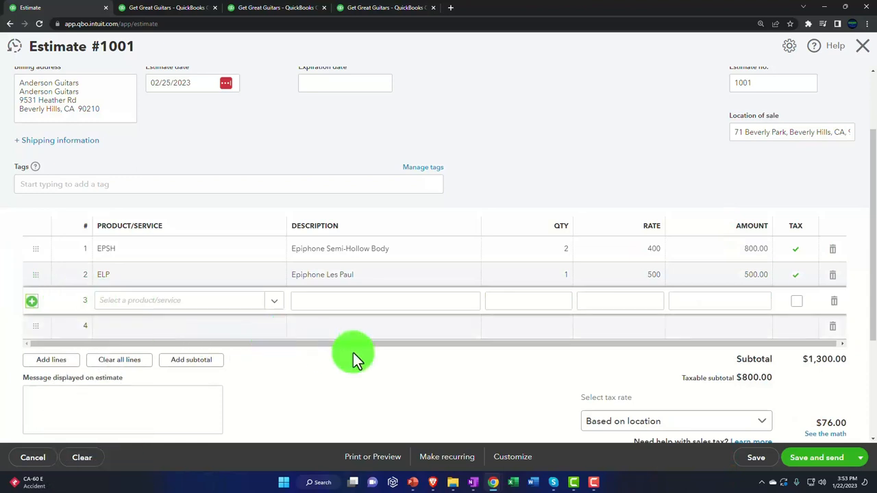
{"action": "scroll", "scroll_direction": "down", "scroll_amount": 3}
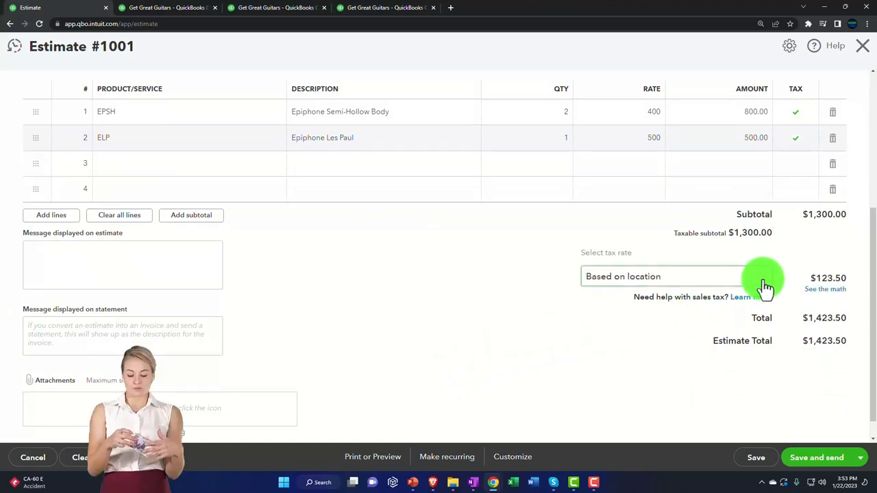
Apply the Test Rate (5%) sales tax so the estimate totals $1,365.00.
{"action": "left_click", "coordinate": [760, 276]}
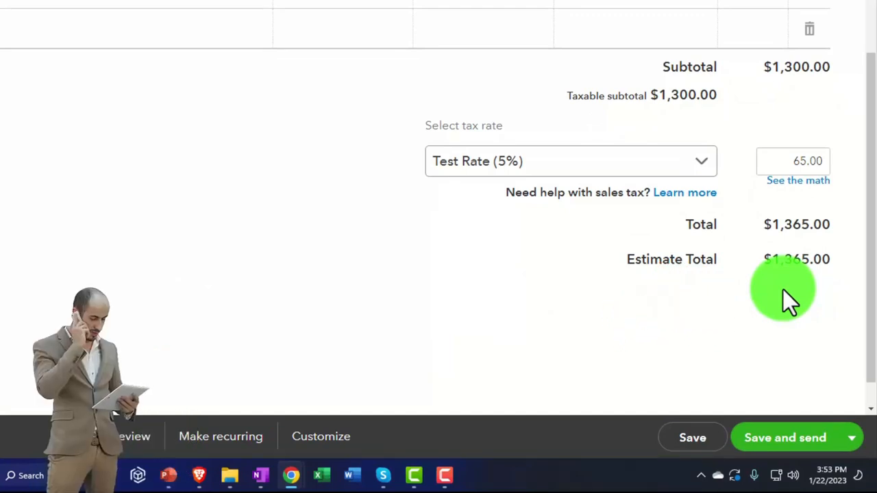
{"action": "left_click", "coordinate": [784, 290]}
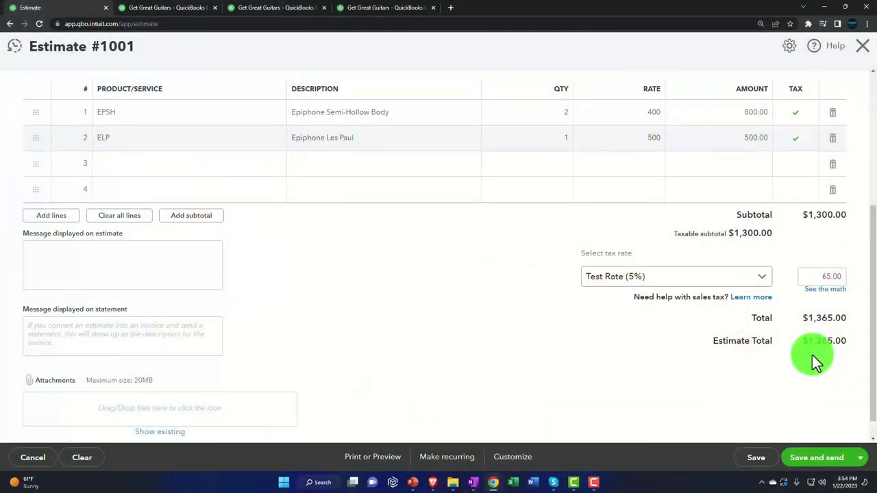
{"action": "left_click", "coordinate": [815, 359]}
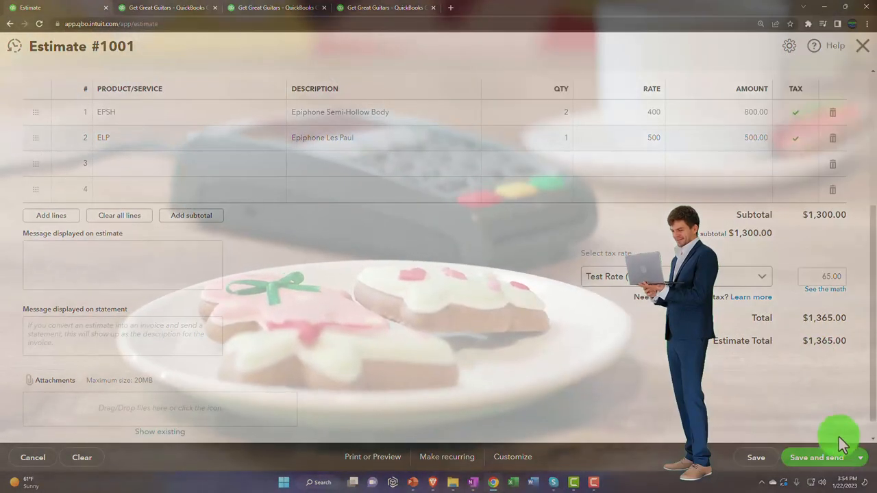
Save the estimate and review Anderson Guitars' transaction list with pending $1,365 estimate 1001.
{"action": "left_click", "coordinate": [841, 457]}
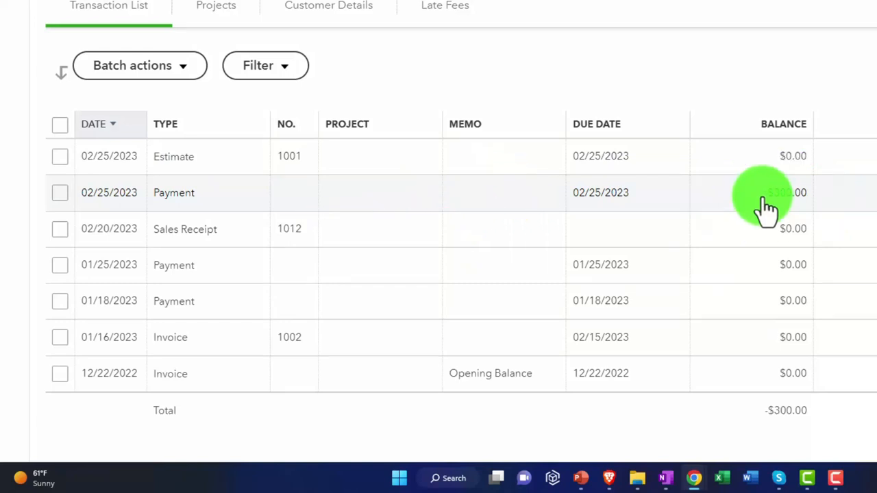
{"action": "scroll", "scroll_direction": "right", "scroll_amount": 3}
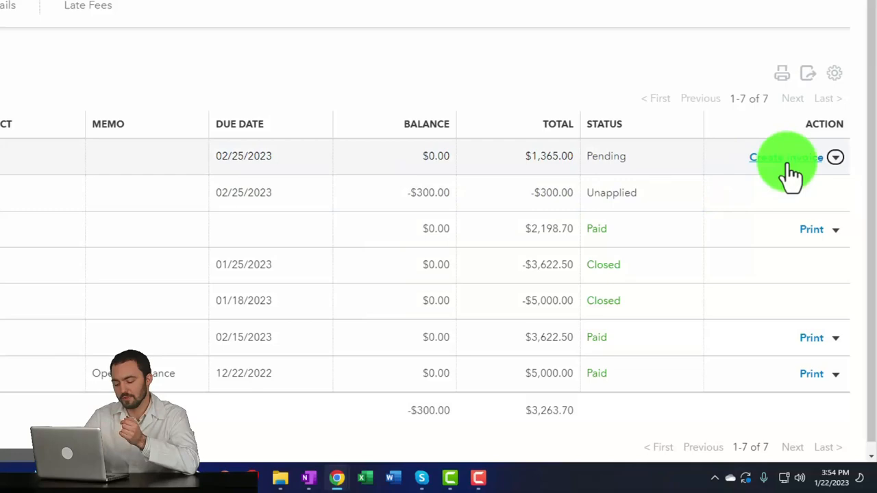
Create Invoice #1014 from the pending estimate and review its two Epiphone lines and $1,365 total.
{"action": "left_click", "coordinate": [774, 157]}
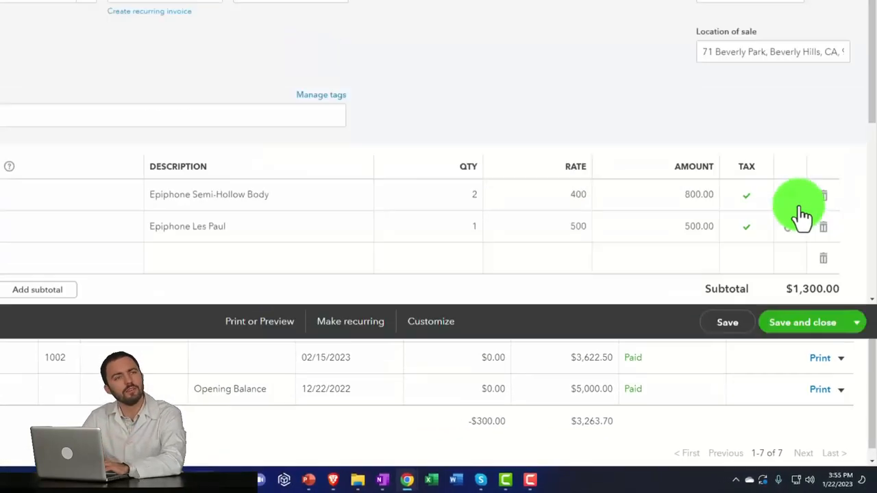
{"action": "scroll", "scroll_direction": "up", "scroll_amount": 3}
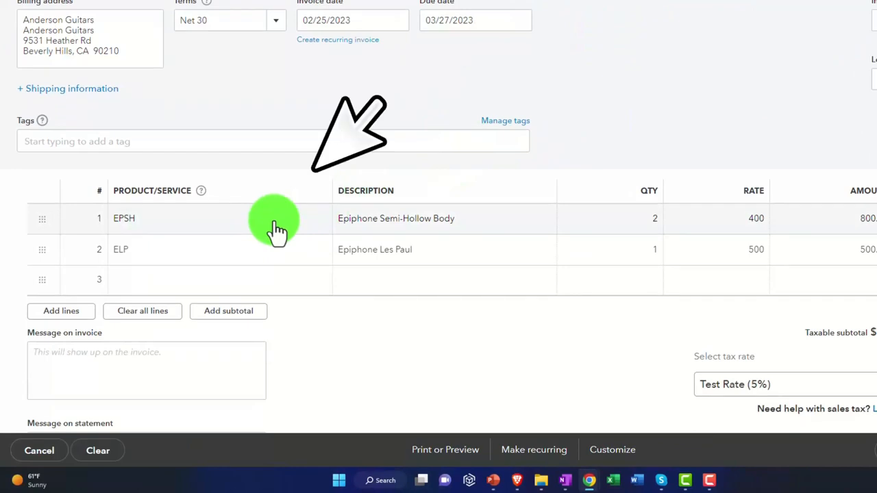
{"action": "scroll", "scroll_direction": "down", "scroll_amount": 3}
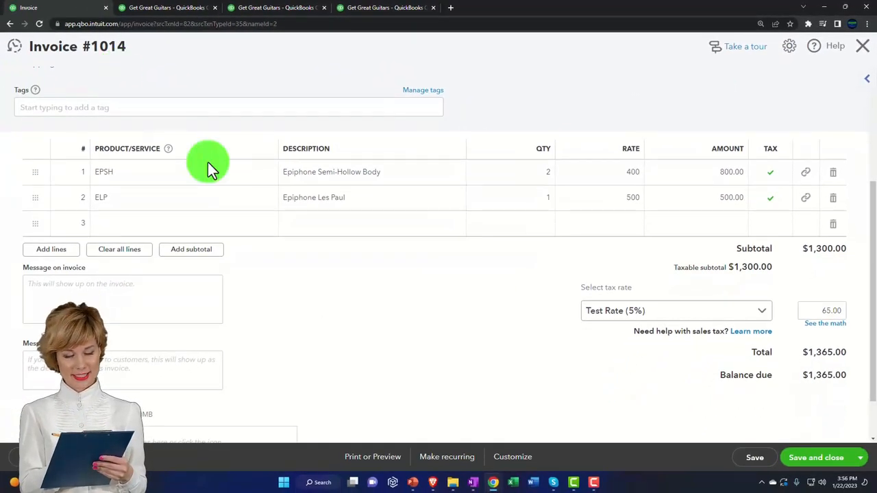
{"action": "mouse_move", "coordinate": [830, 391]}
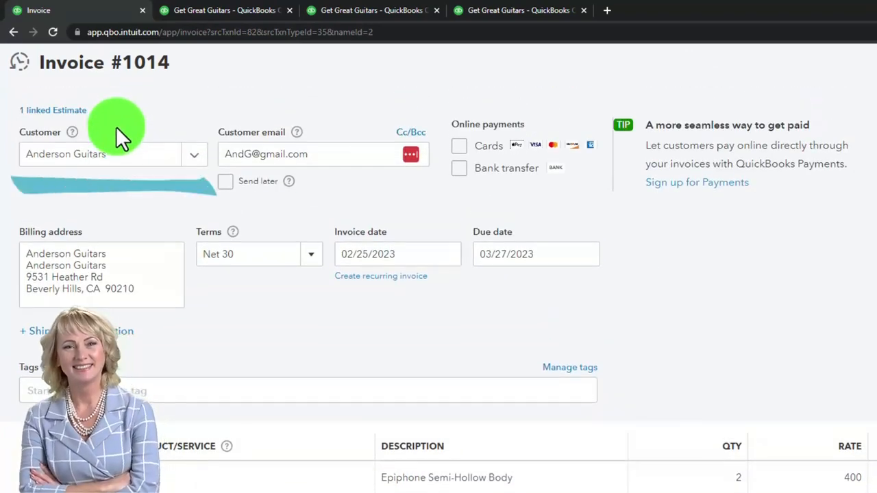
{"action": "scroll", "scroll_direction": "down", "scroll_amount": 3}
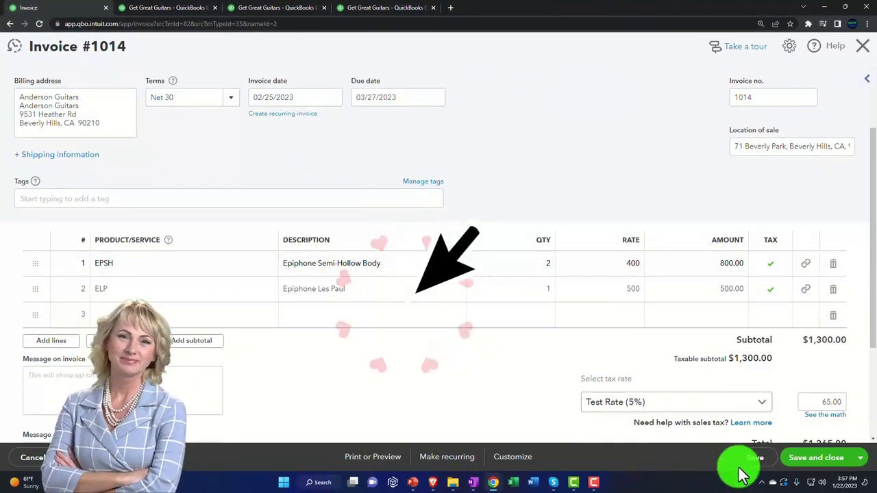
Save and close Invoice #1014, then locate the unapplied $300 payment in the transaction list.
{"action": "left_click", "coordinate": [815, 457]}
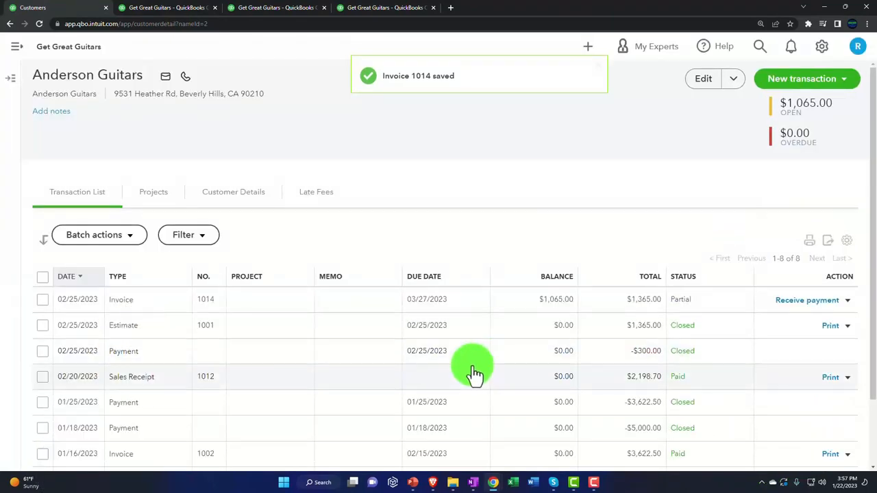
{"action": "scroll", "scroll_direction": "down", "scroll_amount": 3}
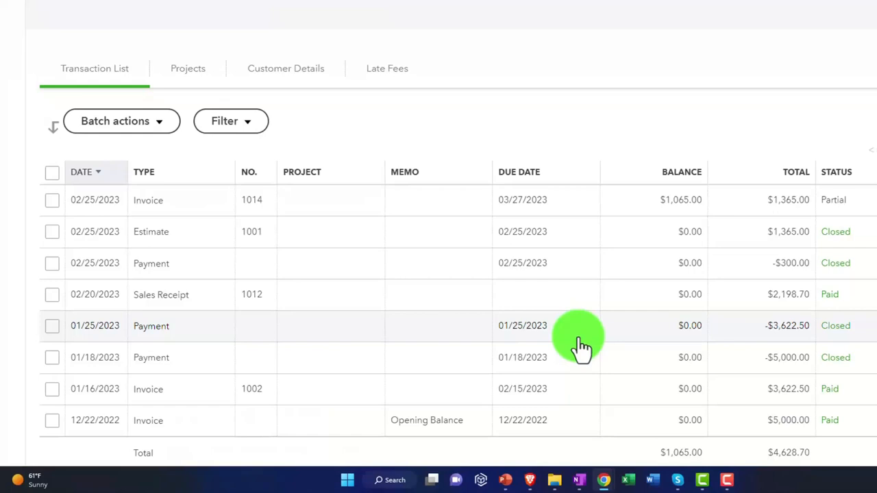
{"action": "mouse_move", "coordinate": [606, 302]}
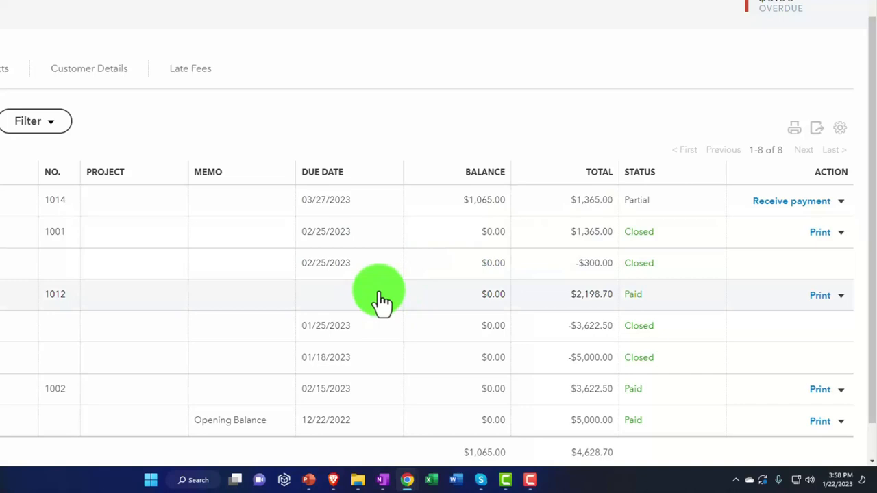
{"action": "mouse_move", "coordinate": [559, 308]}
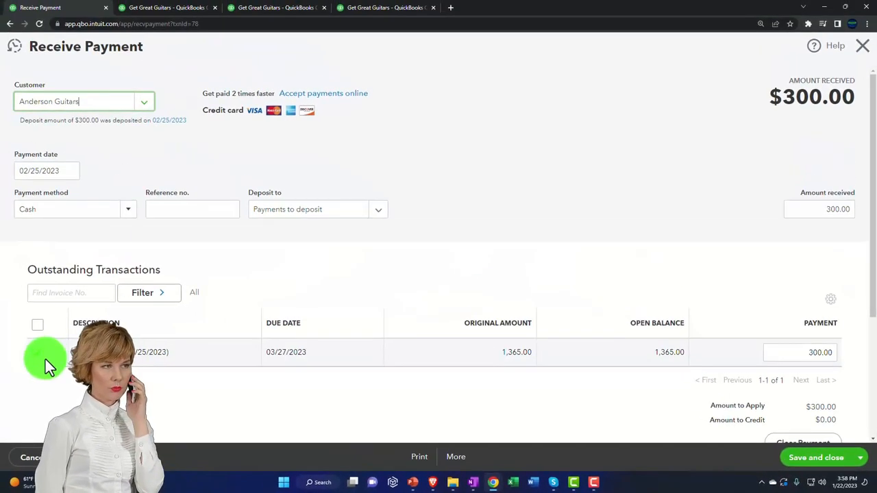
Apply the $300 deposit to Invoice #1014 and reopen the invoice showing one payment made.
{"action": "left_click", "coordinate": [37, 352]}
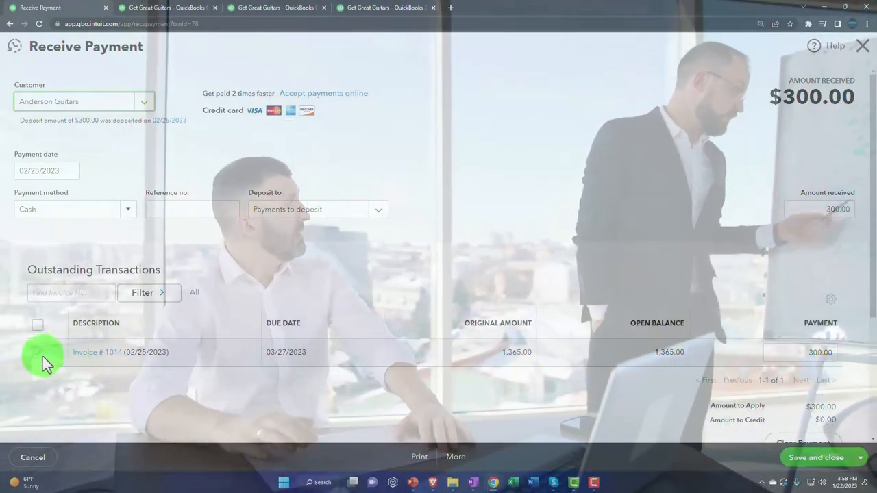
{"action": "scroll", "scroll_direction": "down", "scroll_amount": 3}
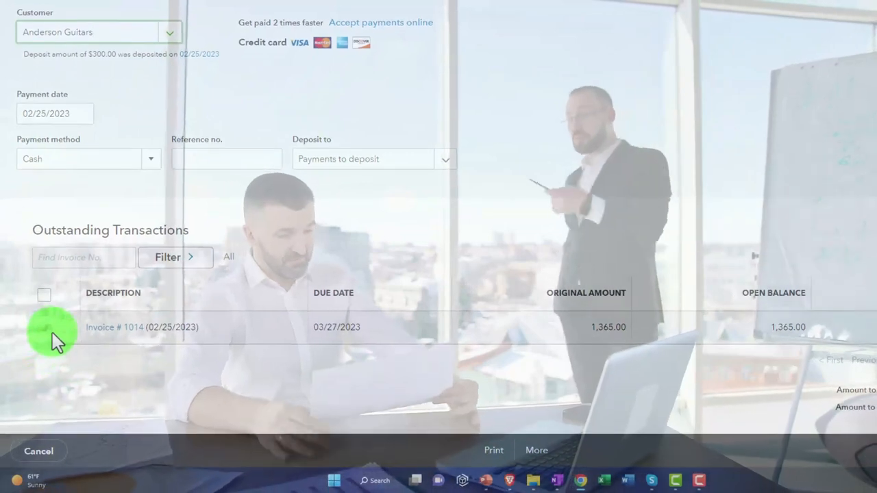
{"action": "left_click", "coordinate": [44, 328]}
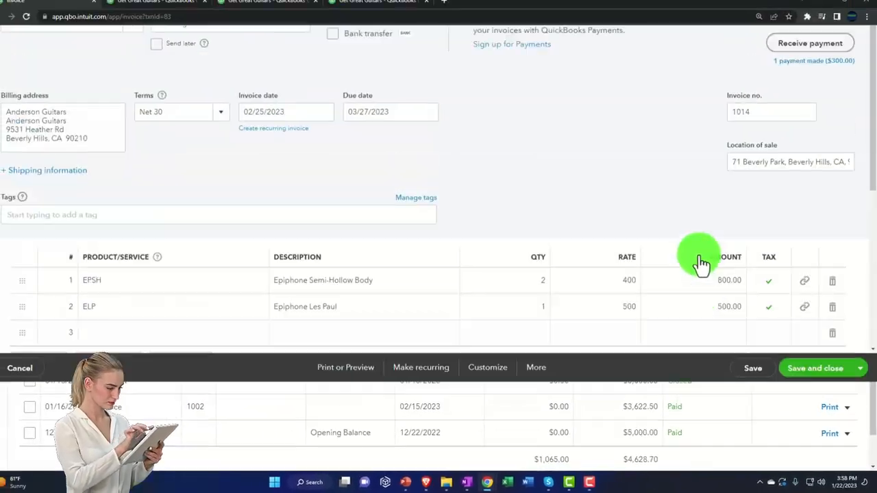
{"action": "scroll", "scroll_direction": "down", "scroll_amount": 3}
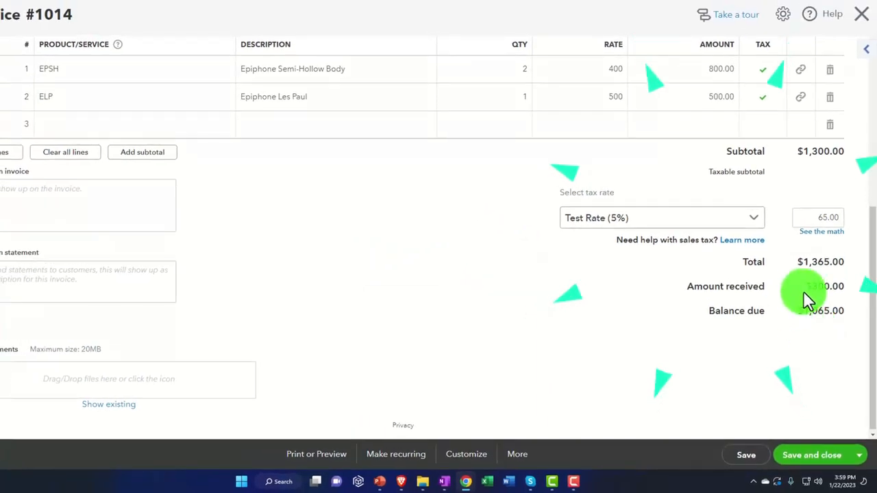
{"action": "left_click", "coordinate": [822, 286]}
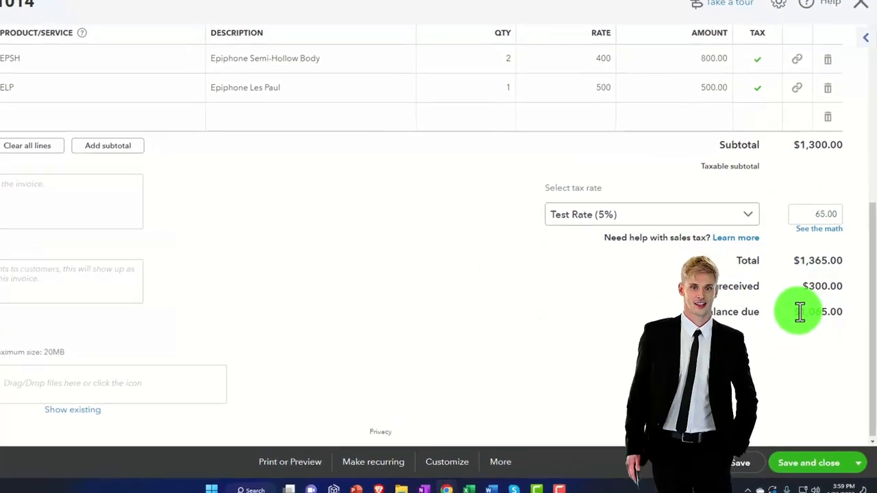
{"action": "scroll", "scroll_direction": "down", "scroll_amount": 3}
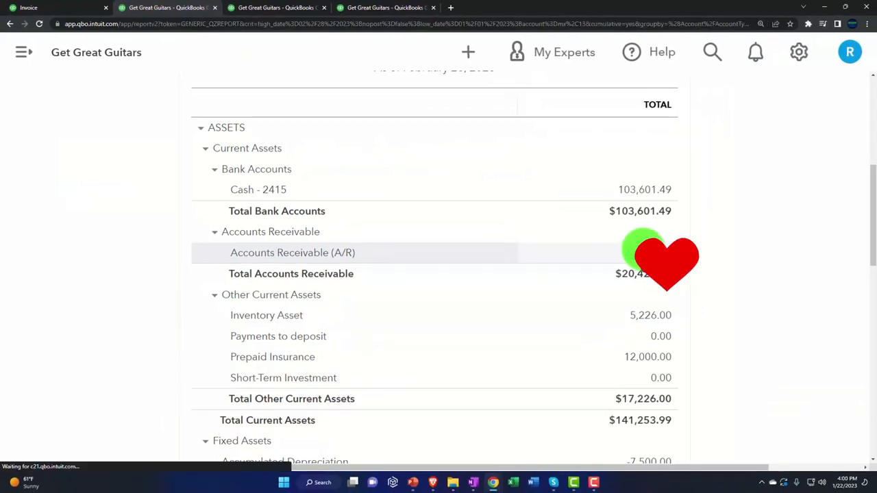
Drill into the $20,426.50 Accounts Receivable balance to see its transactions.
{"action": "left_click", "coordinate": [293, 252]}
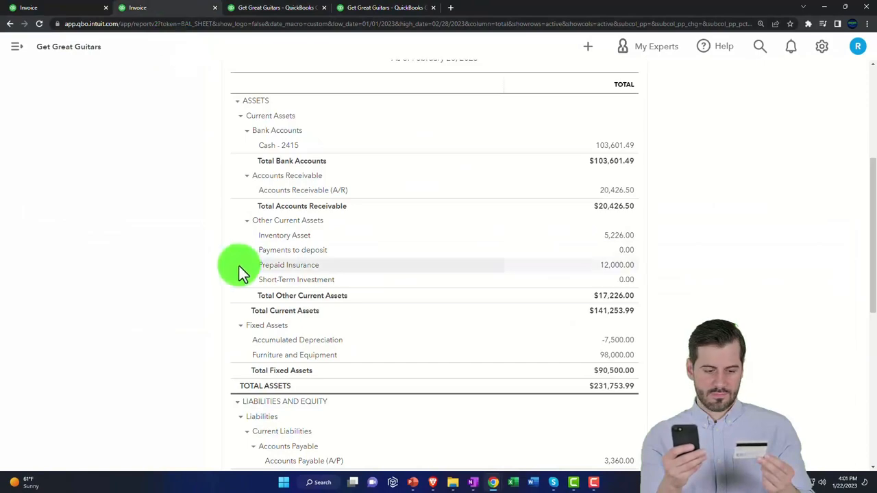
Drill into the sales tax payable balance and review its transactions for invoice 1014.
{"action": "scroll", "scroll_direction": "down", "scroll_amount": 3}
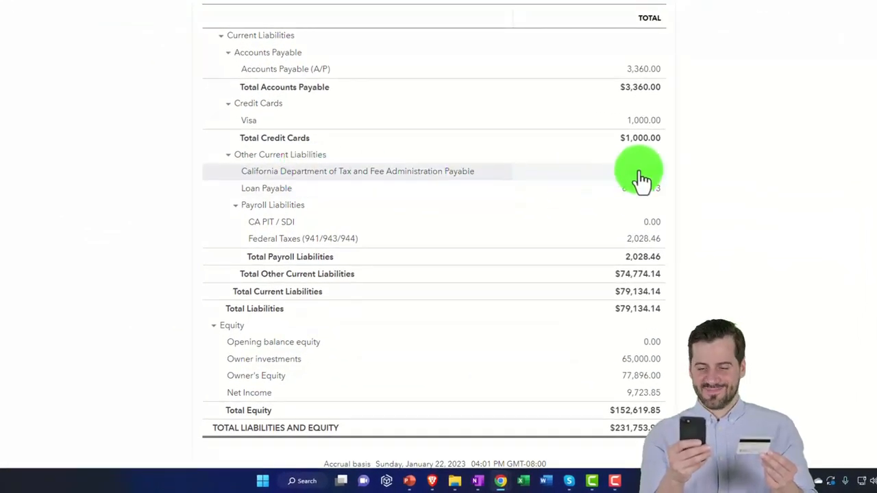
{"action": "left_click", "coordinate": [356, 169]}
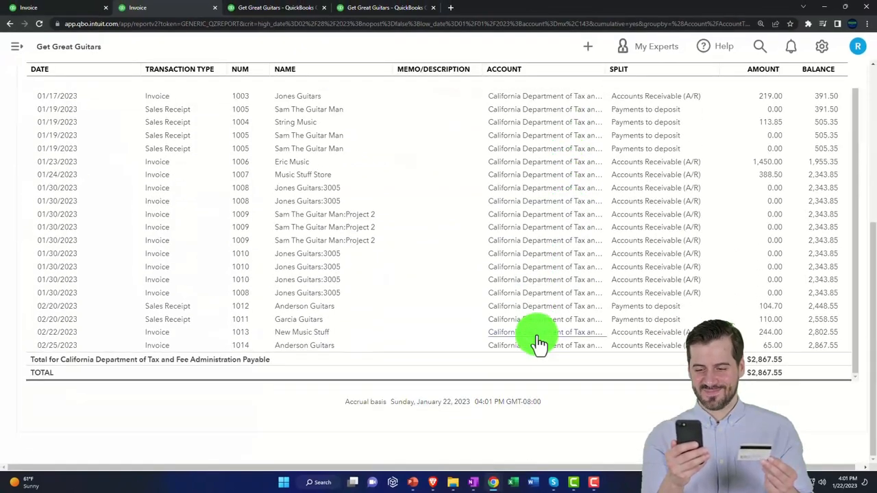
{"action": "mouse_move", "coordinate": [151, 277]}
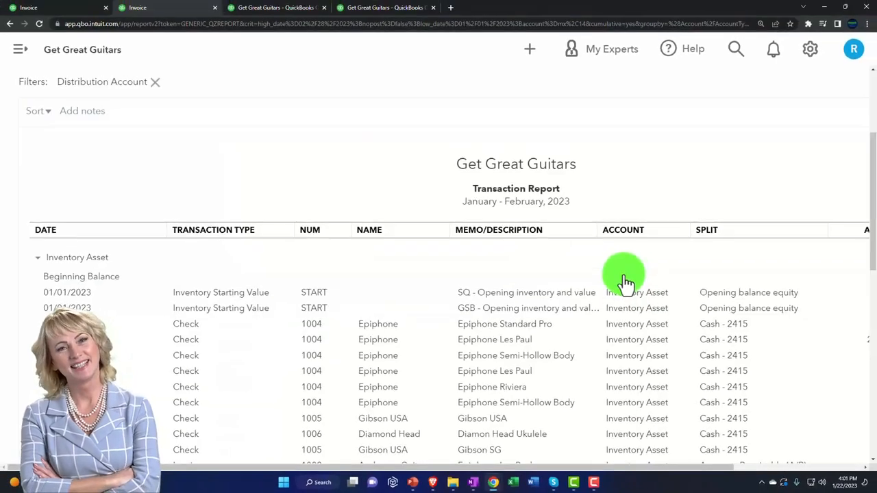
{"action": "scroll", "scroll_direction": "down", "scroll_amount": 3}
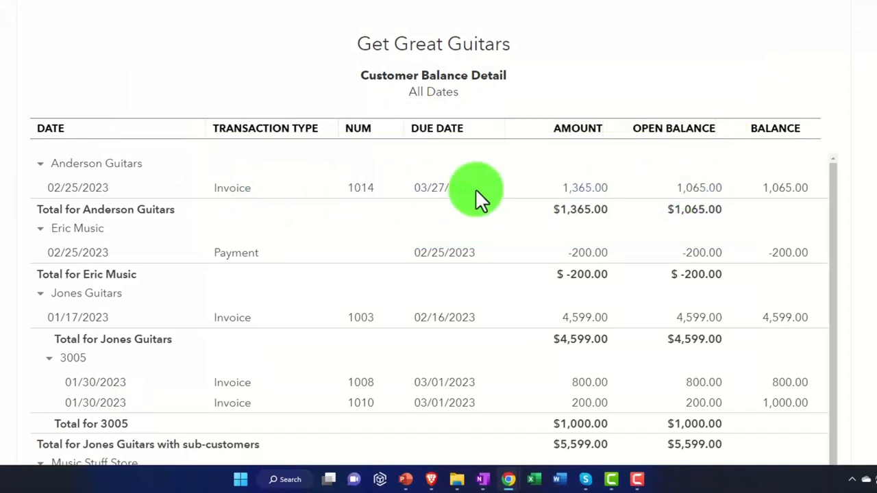
{"action": "mouse_move", "coordinate": [151, 170]}
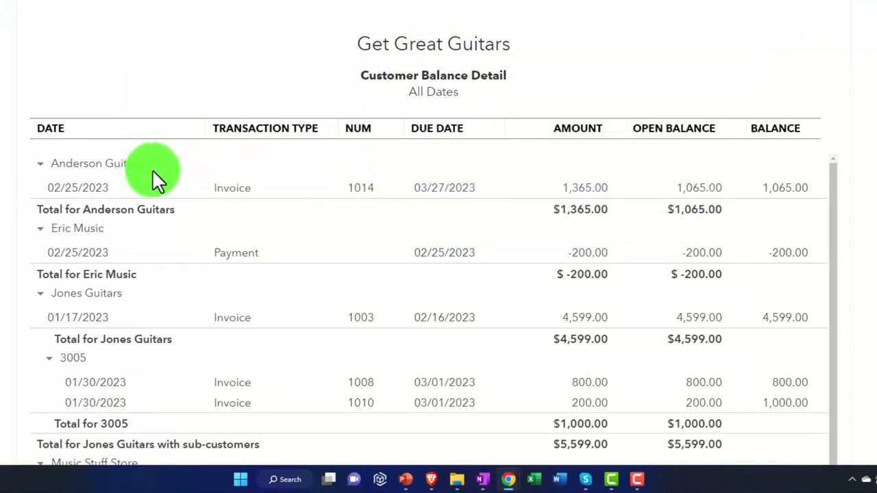
{"action": "mouse_move", "coordinate": [181, 158]}
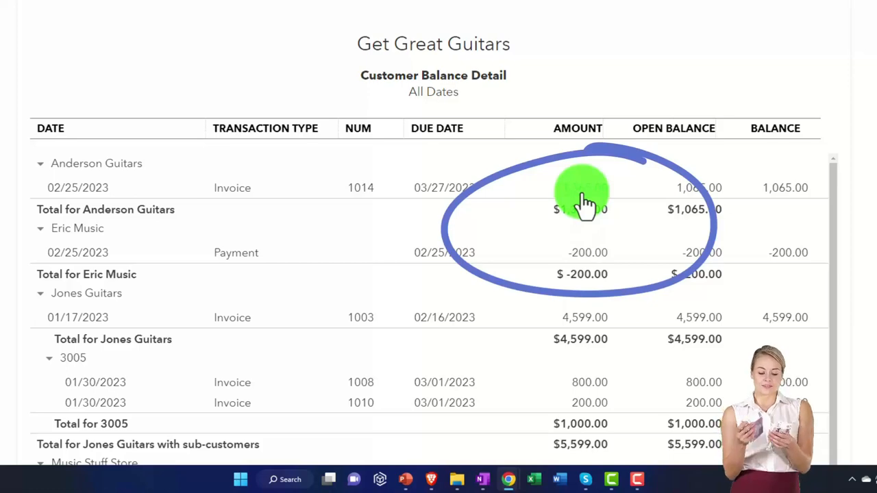
Review Customer Balance Detail and go to Anderson Guitars' transaction list showing invoice 1014 with $1,065 due.
{"action": "scroll", "scroll_direction": "down", "scroll_amount": 3}
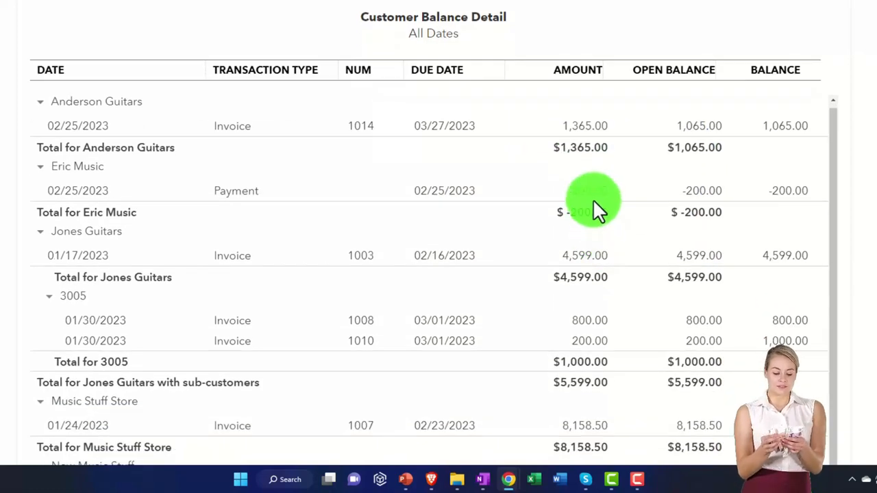
{"action": "scroll", "scroll_direction": "down", "scroll_amount": 3}
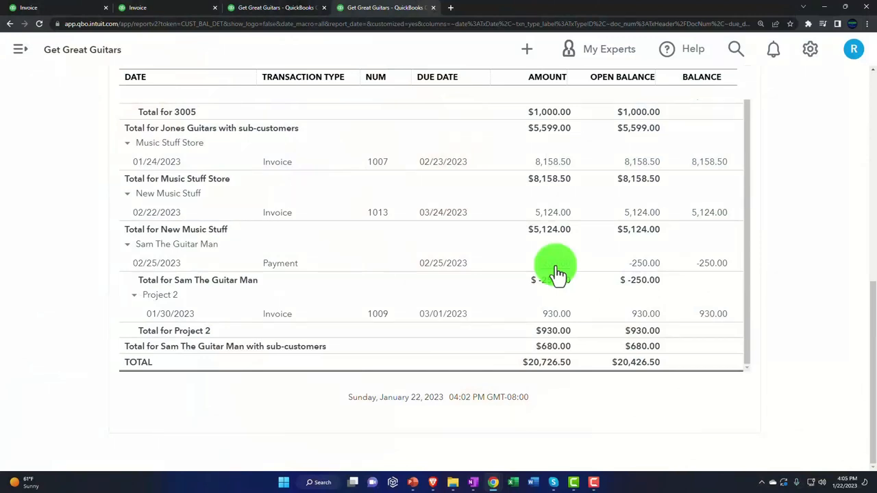
{"action": "left_click", "coordinate": [557, 267]}
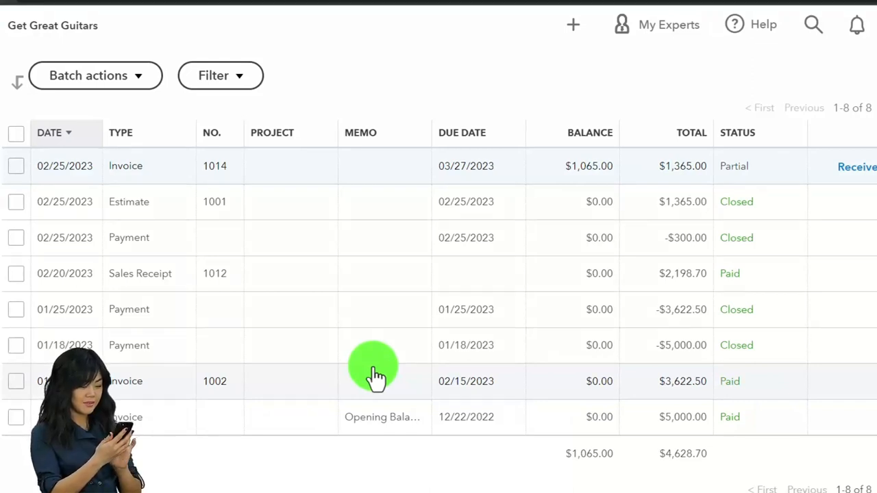
Find the Trial Balance report from the Reports area.
{"action": "scroll", "scroll_direction": "right", "scroll_amount": 3}
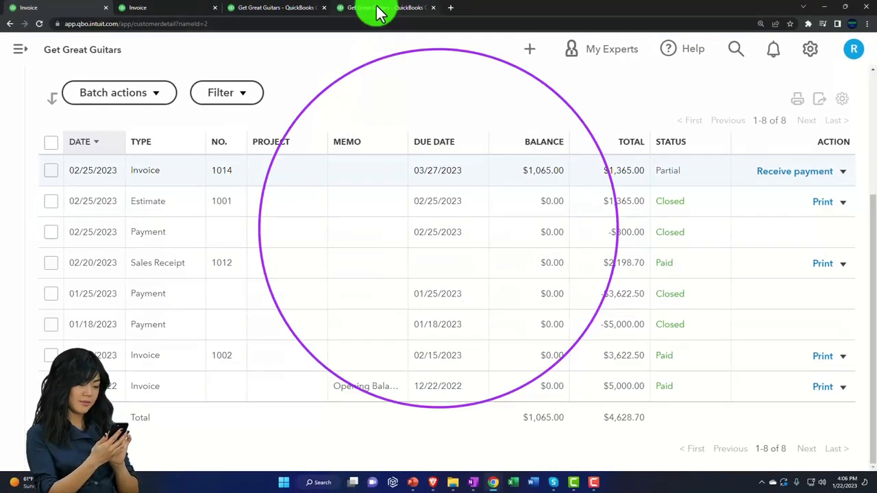
{"action": "left_click", "coordinate": [384, 8]}
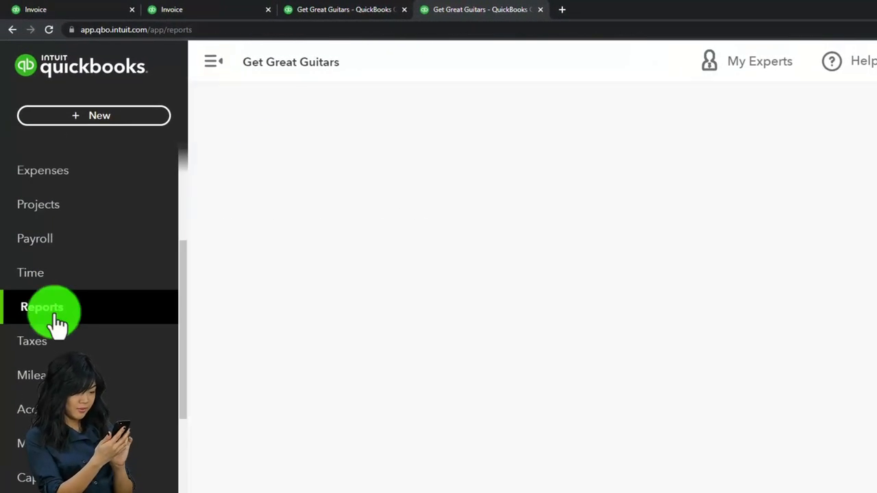
{"action": "left_click", "coordinate": [41, 307]}
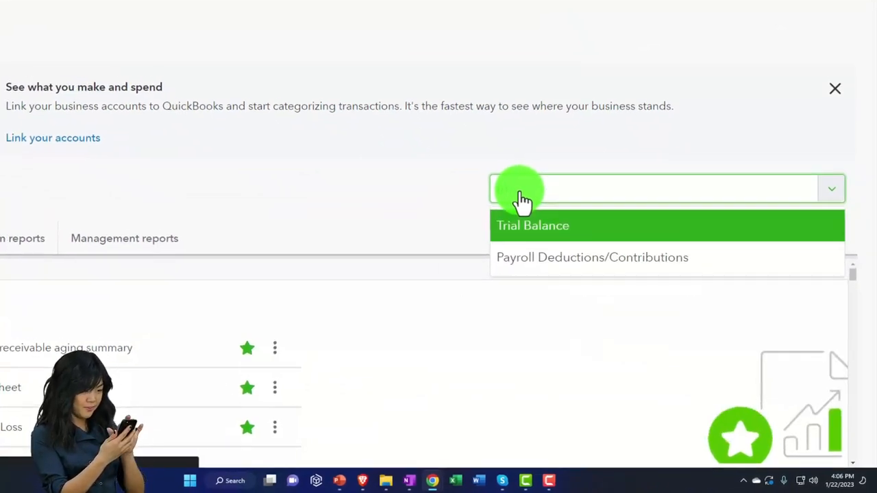
{"action": "left_click", "coordinate": [532, 225]}
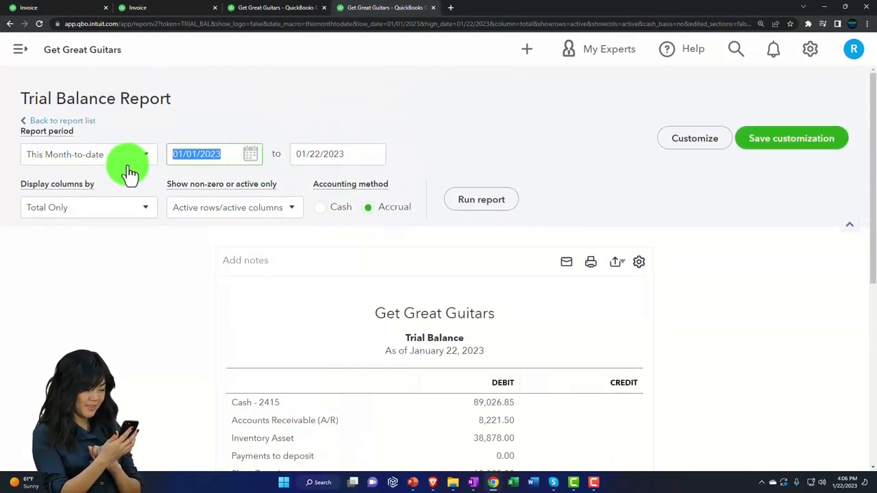
Set the report period to 01/01/2023–02/28/2023 with columns displayed by month.
{"action": "type", "text": "01012"}
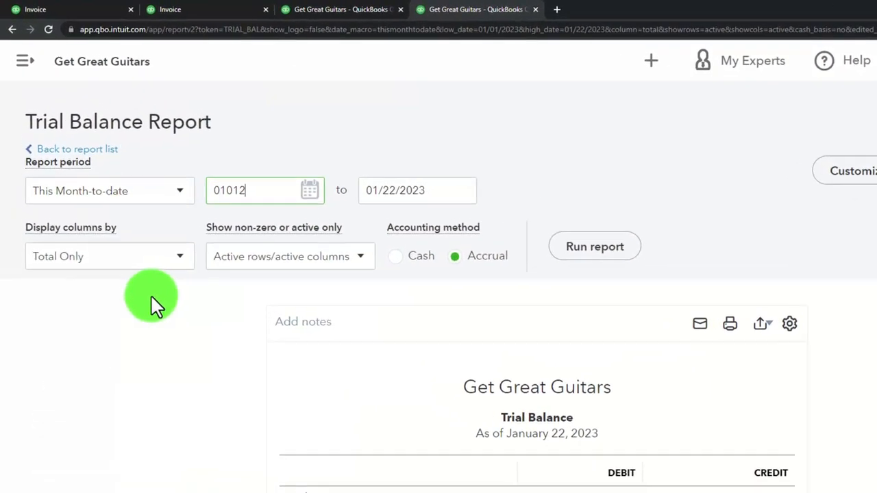
{"action": "type", "text": "022823"}
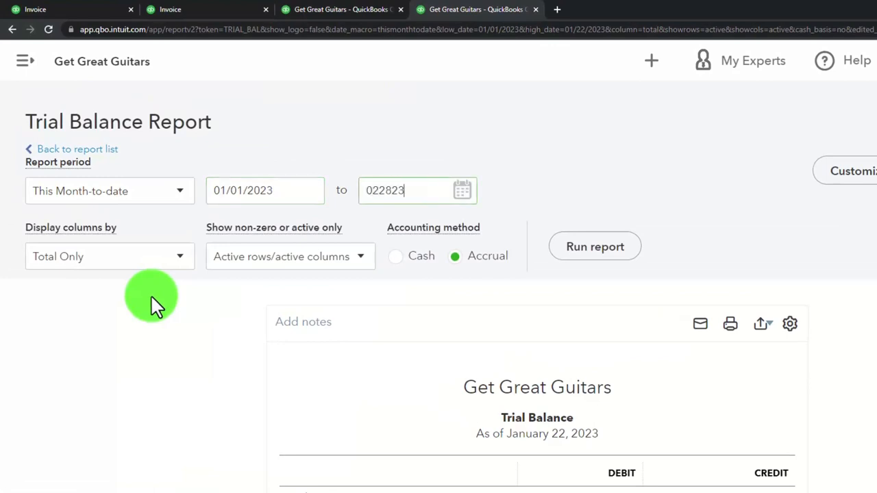
{"action": "left_click", "coordinate": [109, 256]}
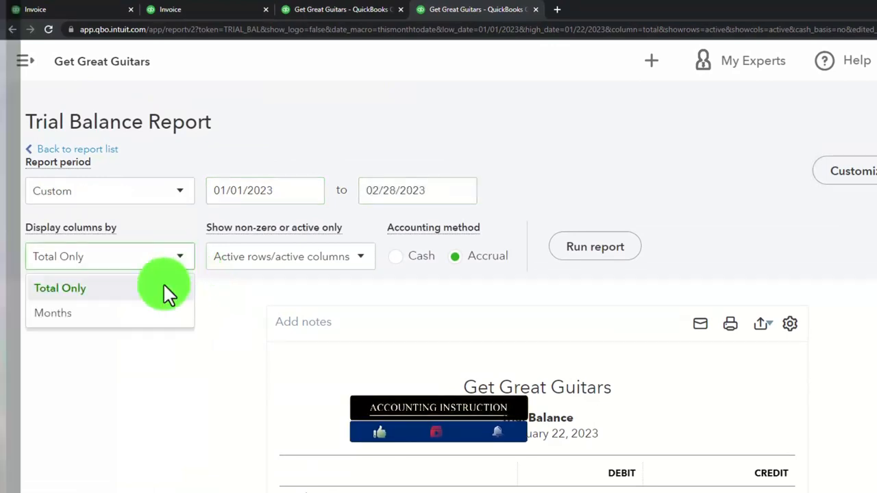
{"action": "left_click", "coordinate": [52, 313]}
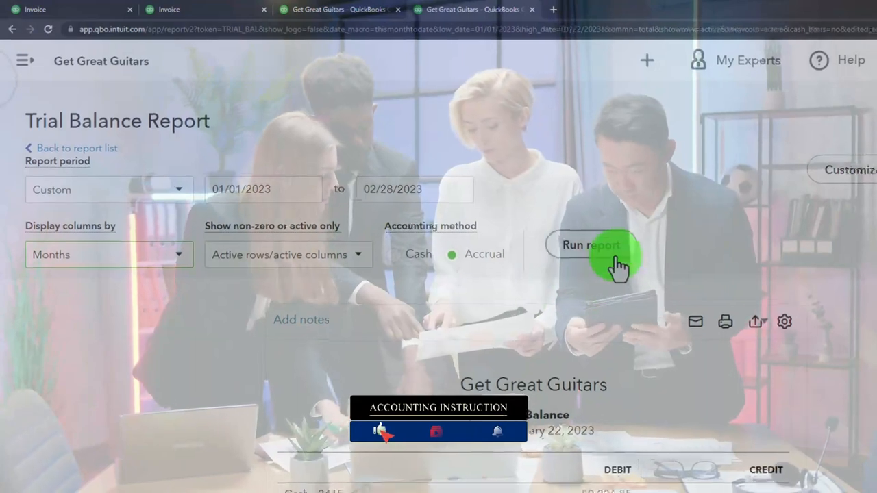
Run the Trial Balance and scroll through the JAN 2023 and FEB 2023 debit and credit columns.
{"action": "left_click", "coordinate": [592, 245]}
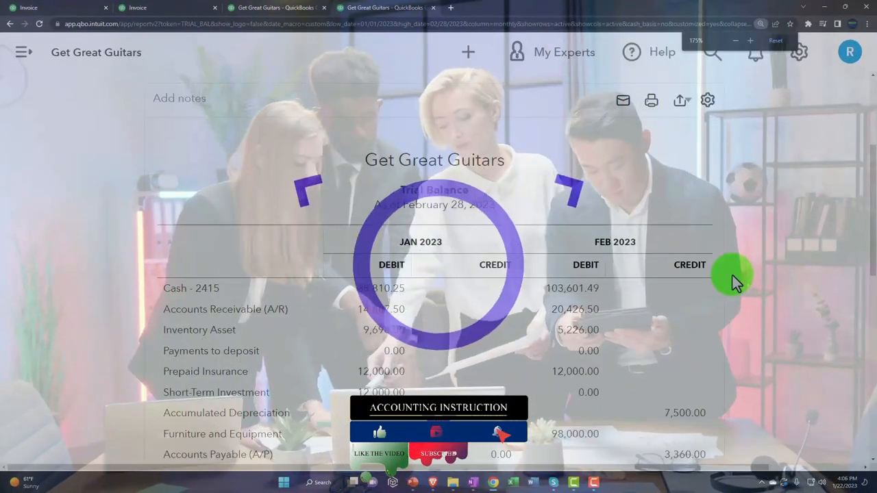
{"action": "left_click", "coordinate": [749, 41]}
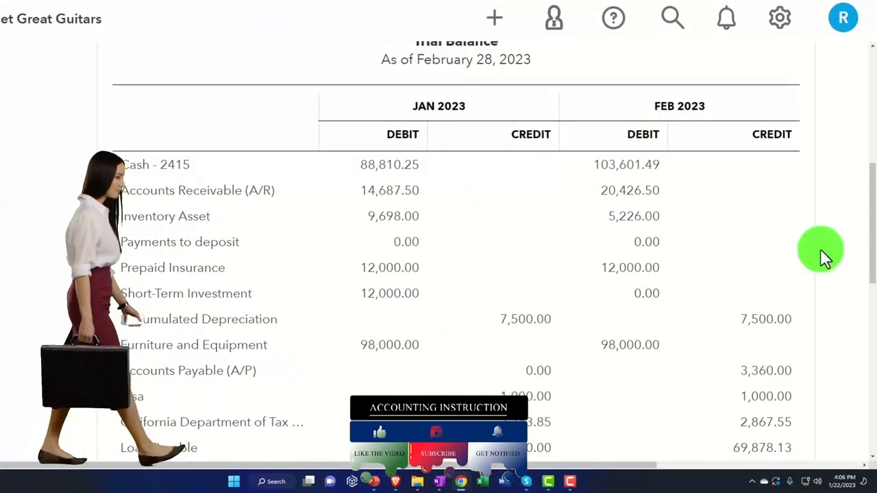
{"action": "scroll", "scroll_direction": "down", "scroll_amount": 3}
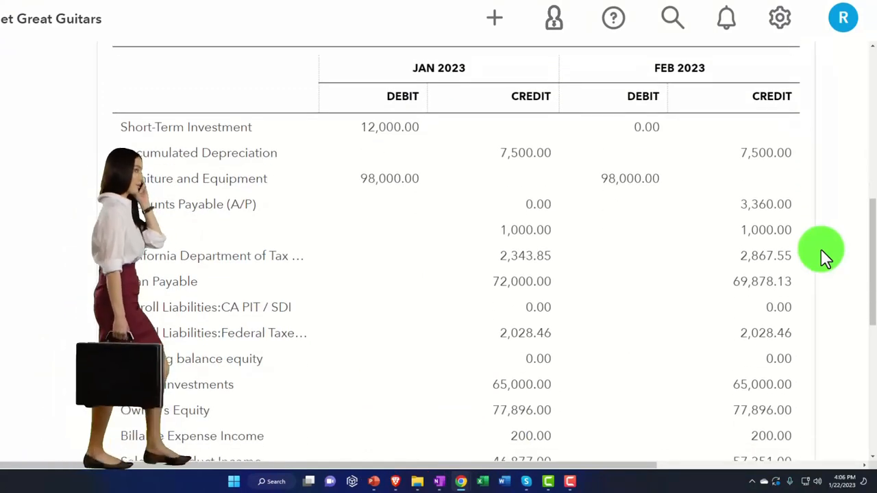
{"action": "scroll", "scroll_direction": "down", "scroll_amount": 3}
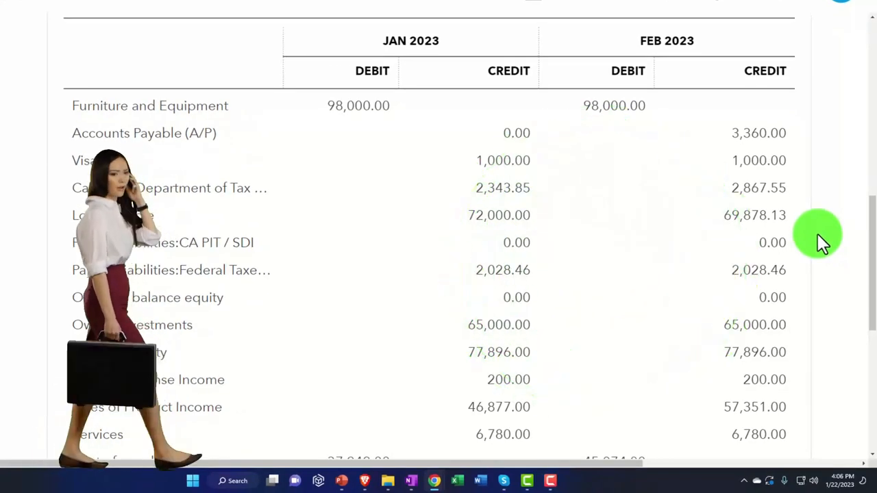
{"action": "mouse_move", "coordinate": [592, 85]}
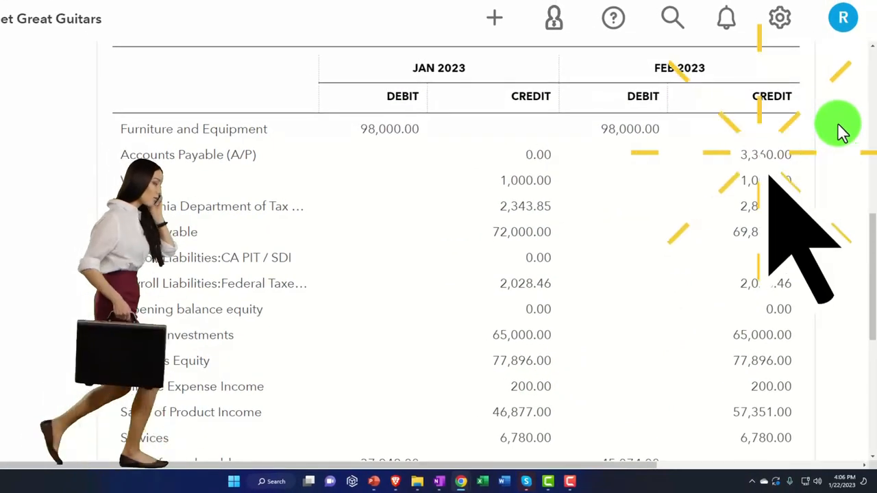
{"action": "scroll", "scroll_direction": "down", "scroll_amount": 3}
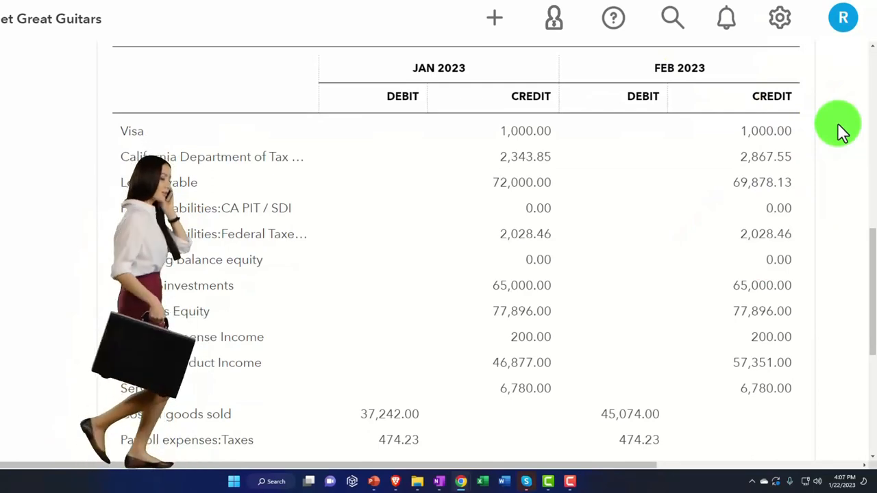
{"action": "scroll", "scroll_direction": "down", "scroll_amount": 3}
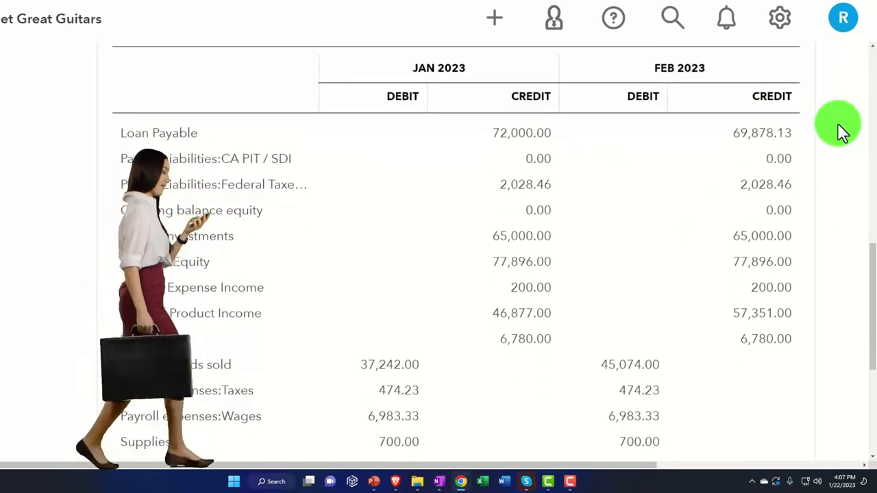